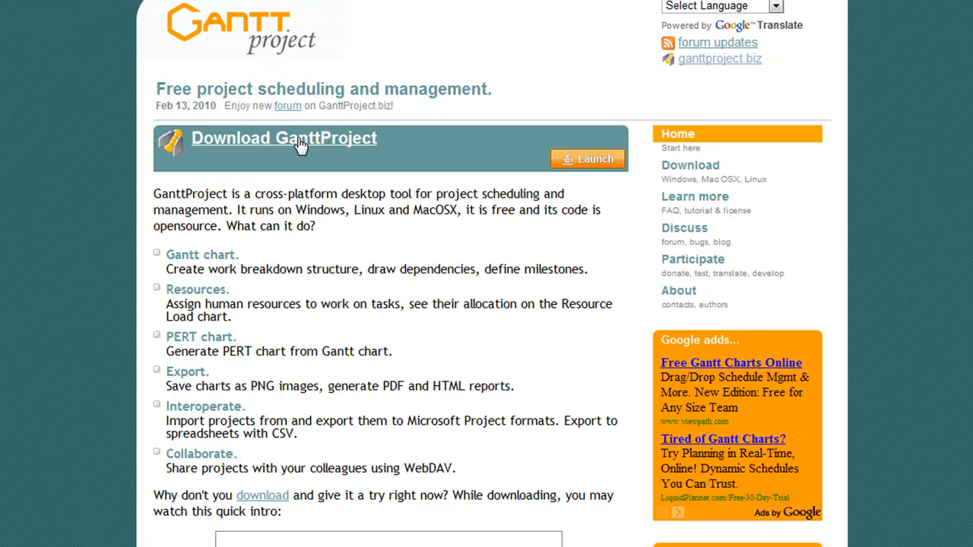
Download the ganttproject-2.0.10.exe Windows installer from the GanttProject download page.
{"action": "left_click", "coordinate": [286, 138]}
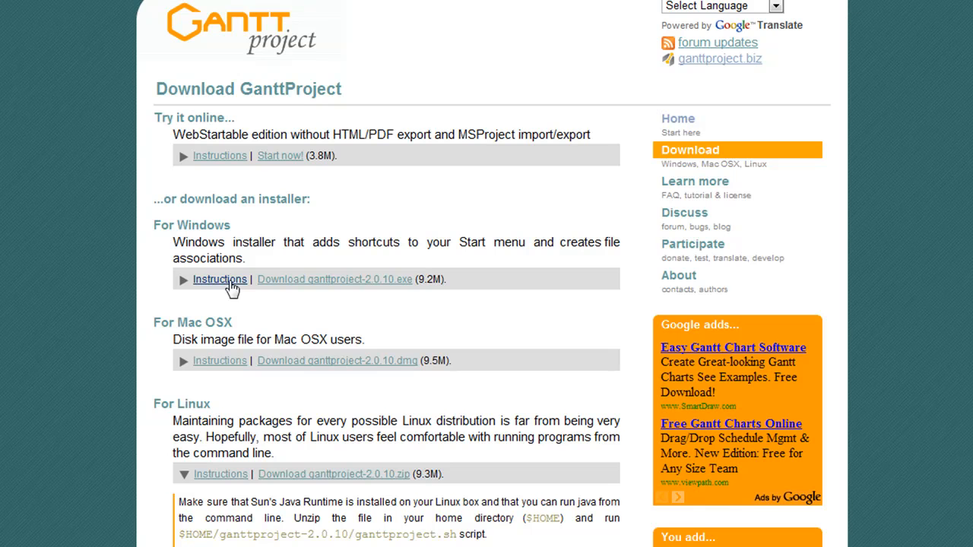
{"action": "mouse_move", "coordinate": [291, 372]}
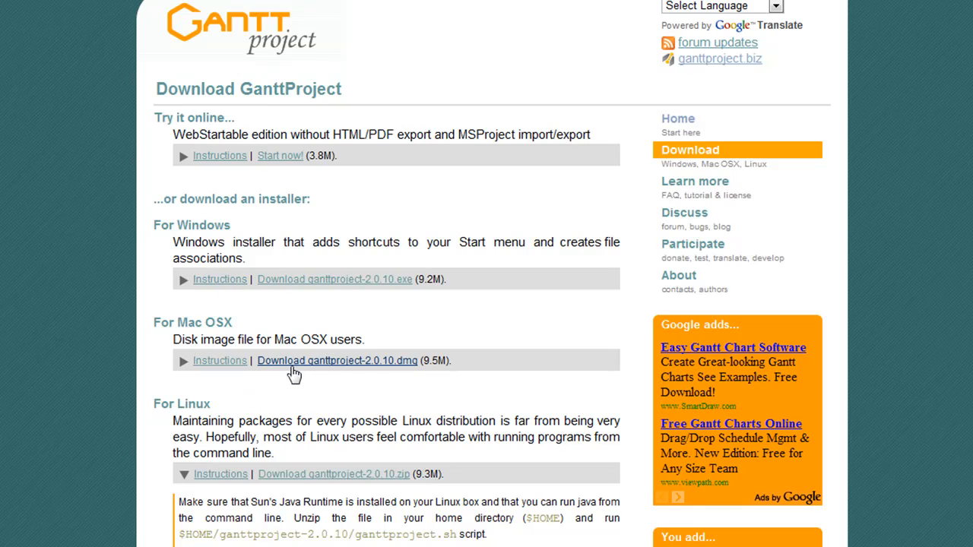
{"action": "mouse_move", "coordinate": [307, 286]}
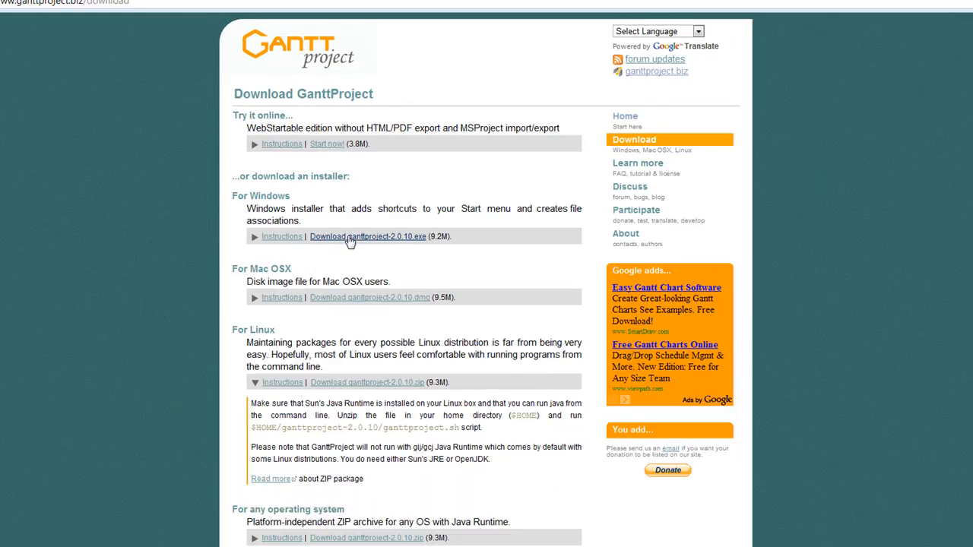
{"action": "left_click", "coordinate": [352, 237]}
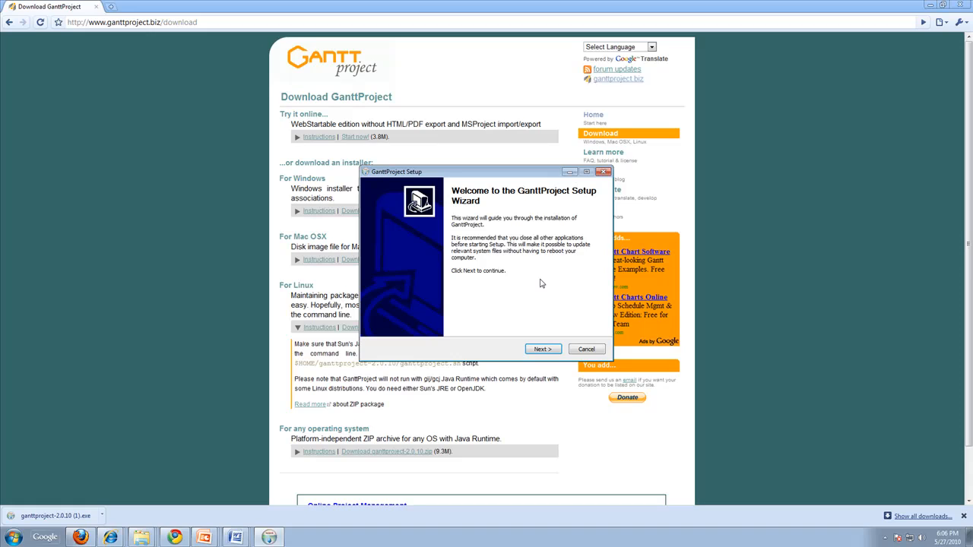
Accept the license, install GanttProject with default components into Program Files, and close setup.
{"action": "left_click", "coordinate": [542, 348]}
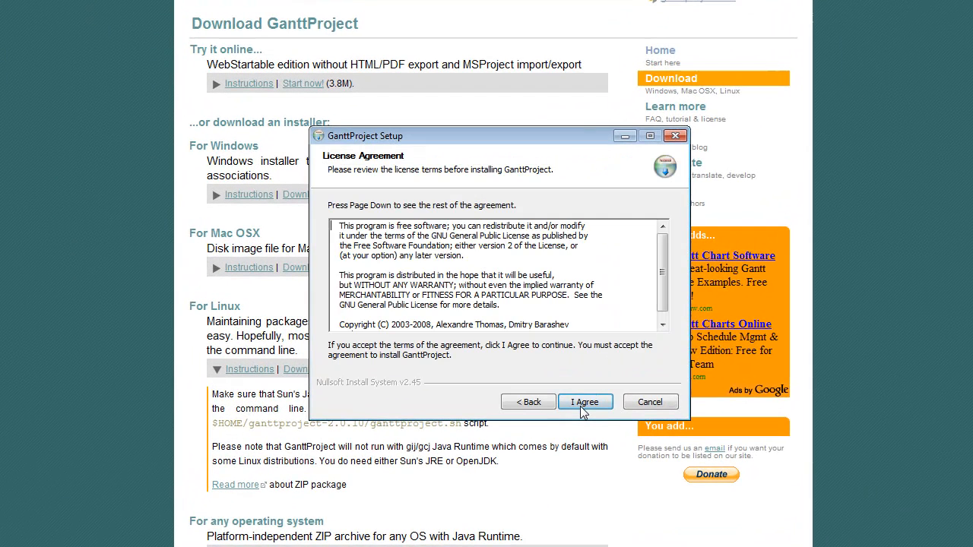
{"action": "left_click", "coordinate": [585, 401]}
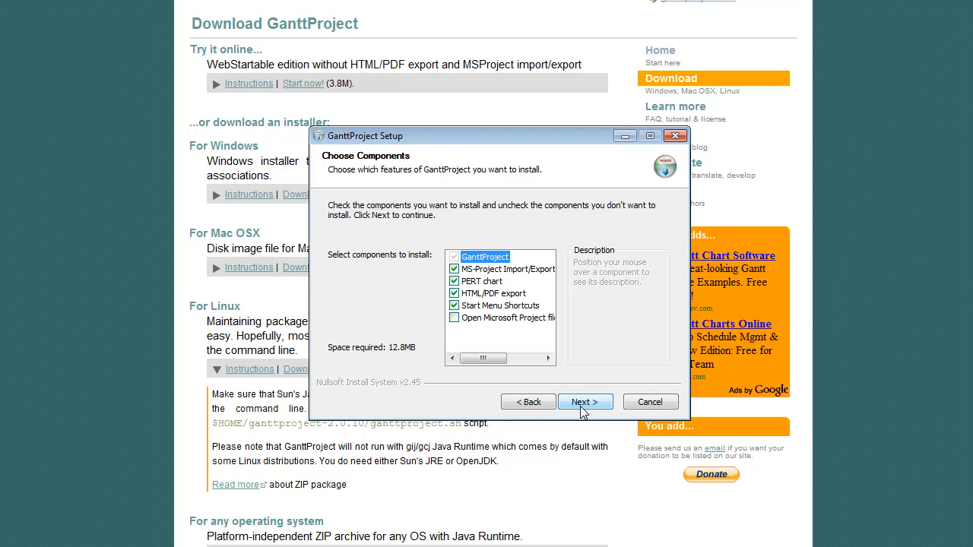
{"action": "left_click", "coordinate": [585, 401]}
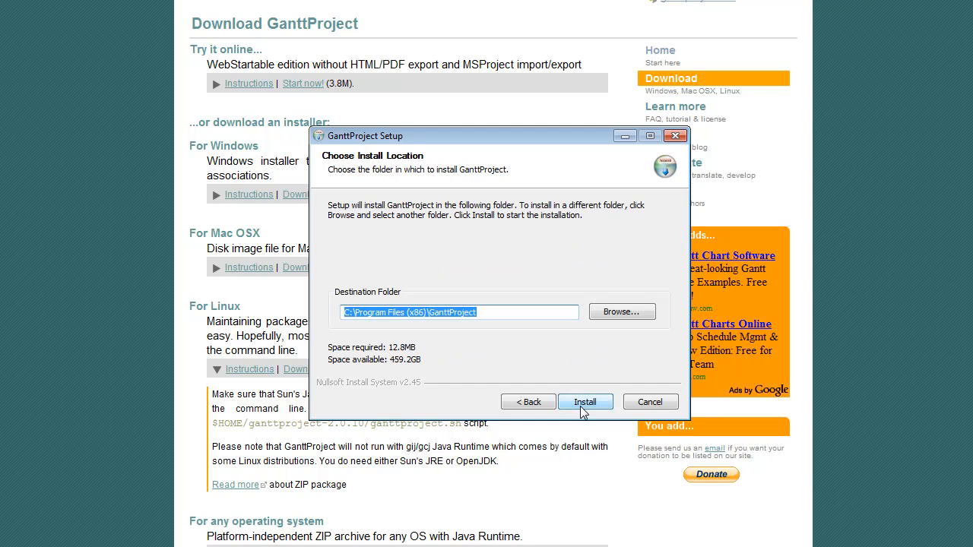
{"action": "left_click", "coordinate": [585, 401]}
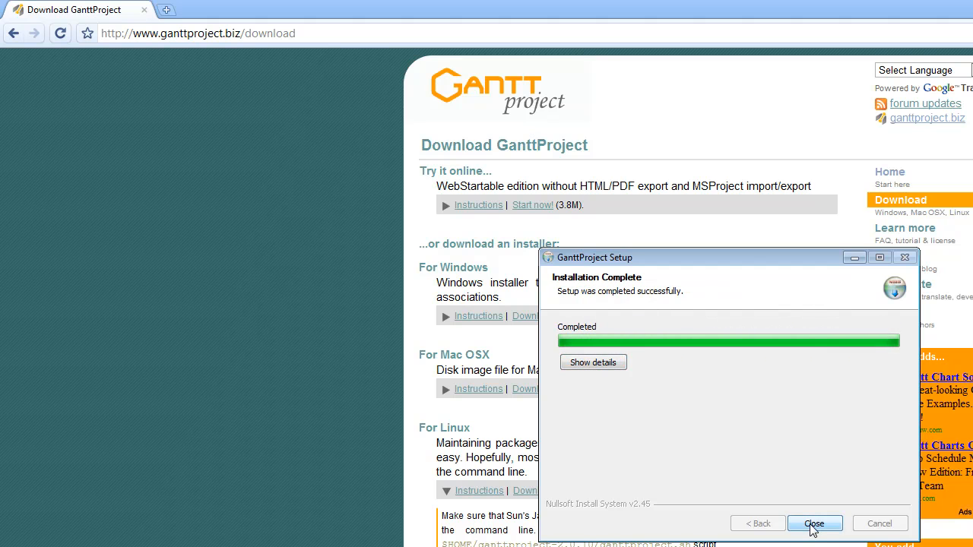
{"action": "left_click", "coordinate": [814, 523]}
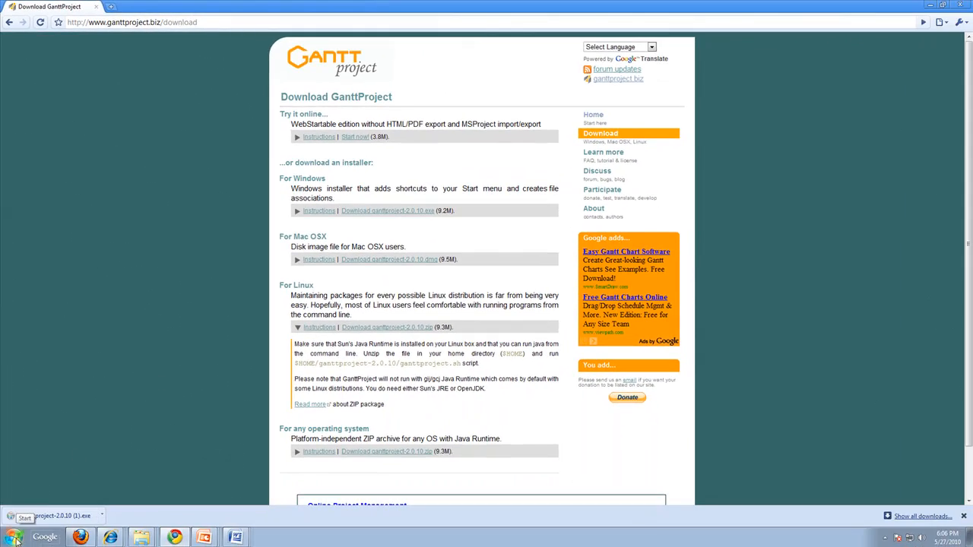
Launch GanttProject from a Start menu search for 'gantt'.
{"action": "left_click", "coordinate": [13, 538]}
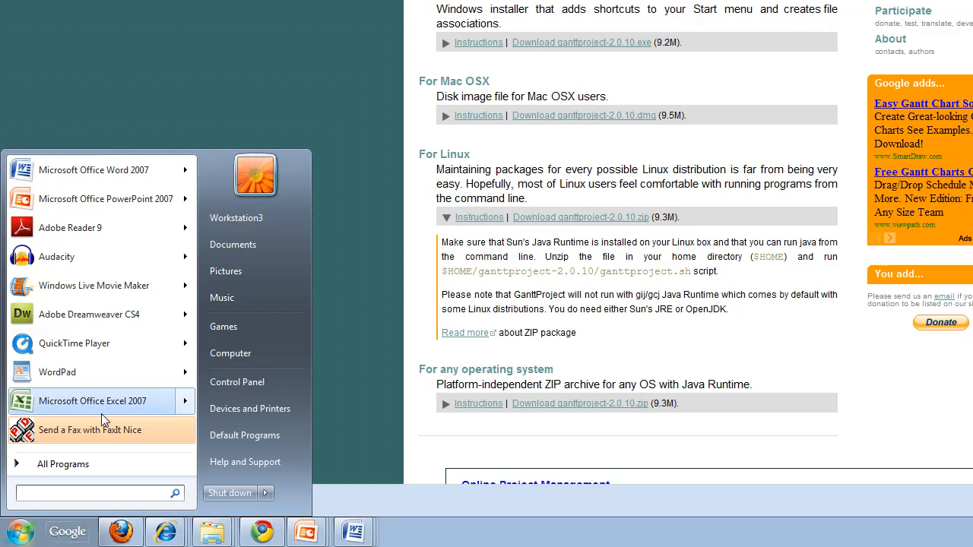
{"action": "type", "text": "gantt"}
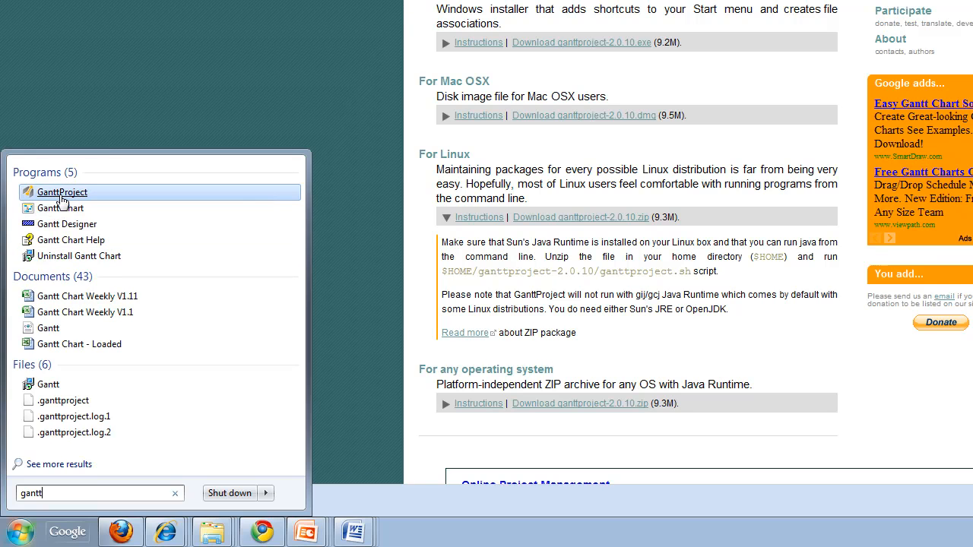
{"action": "left_click", "coordinate": [61, 191]}
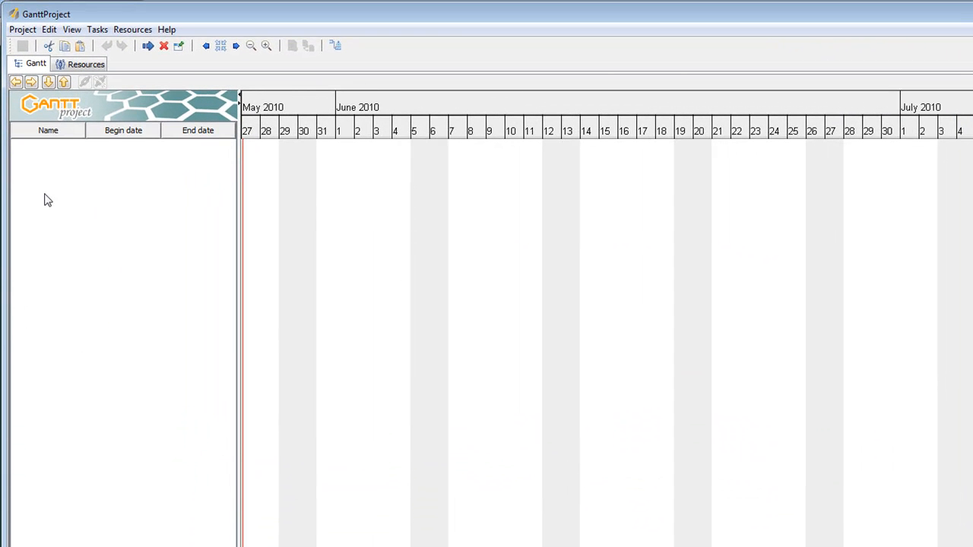
{"action": "mouse_move", "coordinate": [71, 29]}
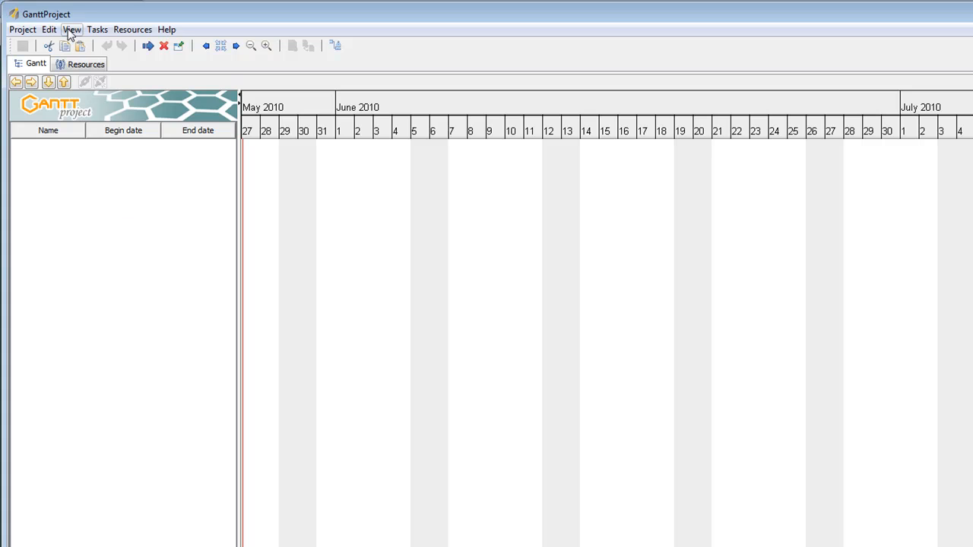
Create a new project named Example with default roles and Saturday–Sunday weekends.
{"action": "left_click", "coordinate": [25, 29]}
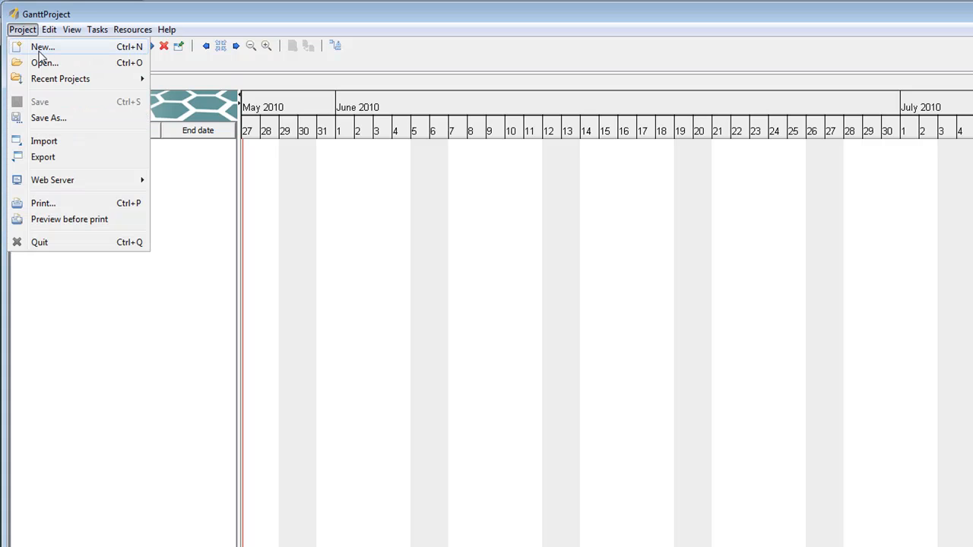
{"action": "left_click", "coordinate": [42, 50]}
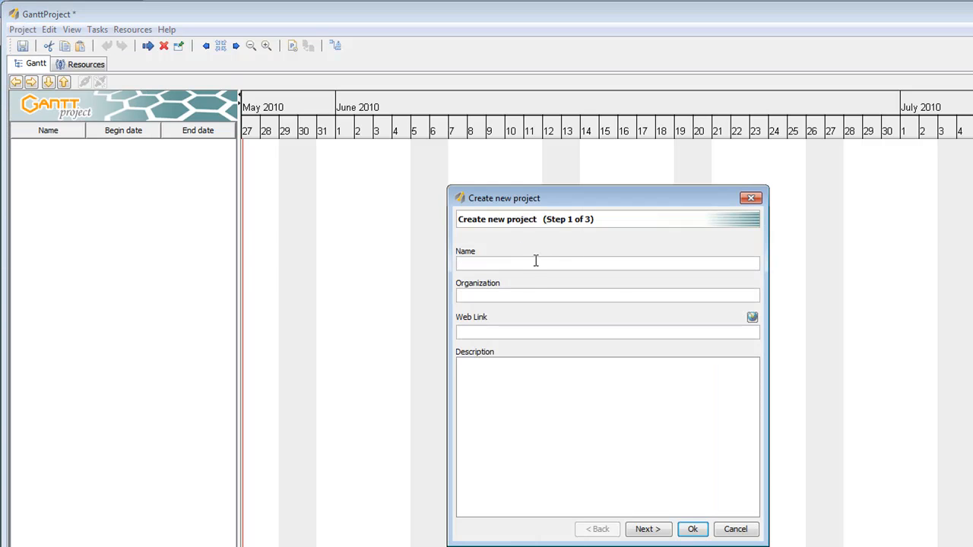
{"action": "mouse_move", "coordinate": [529, 261]}
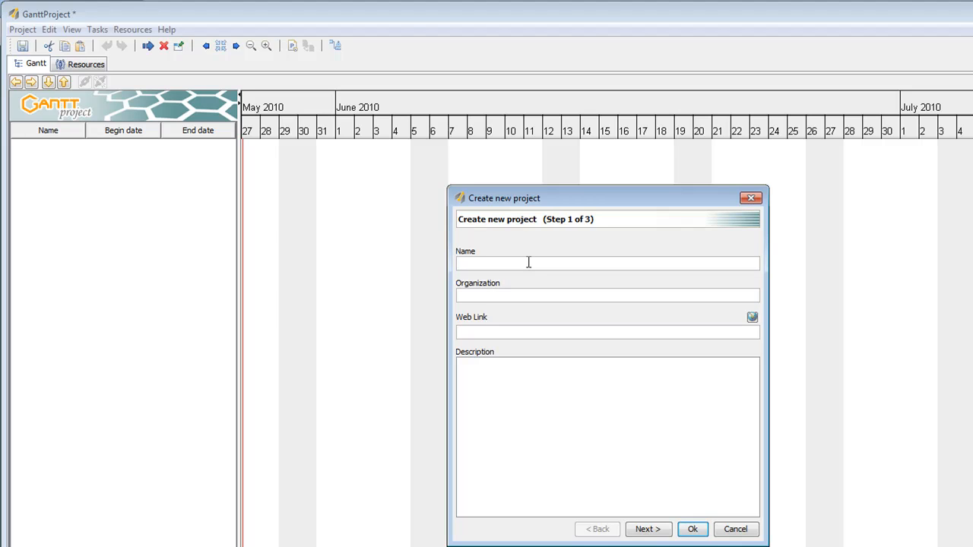
{"action": "type", "text": "Example"}
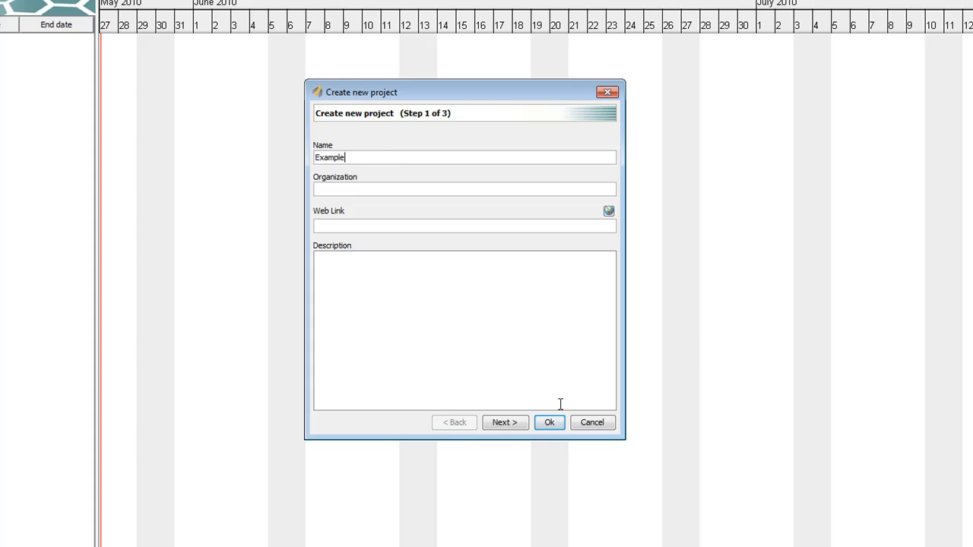
{"action": "left_click", "coordinate": [505, 422]}
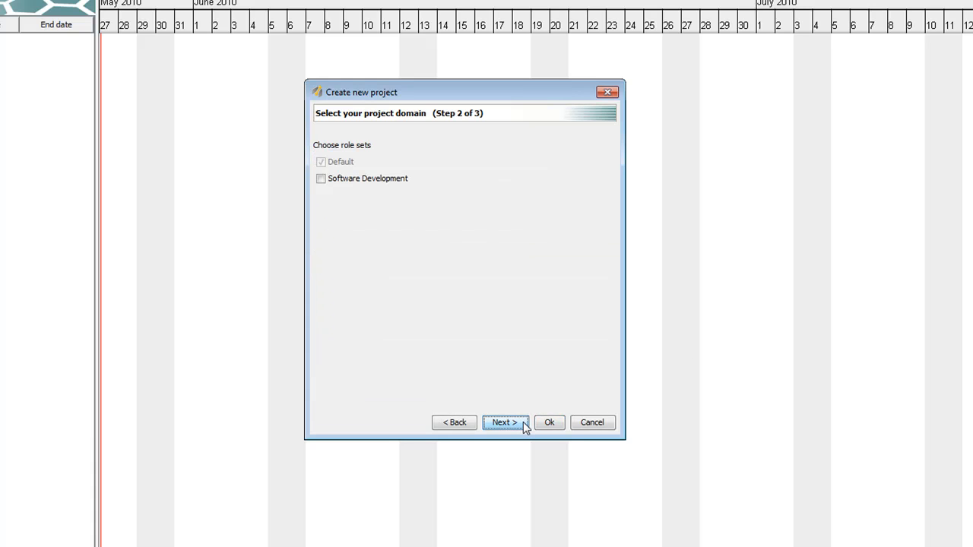
{"action": "left_click", "coordinate": [505, 423]}
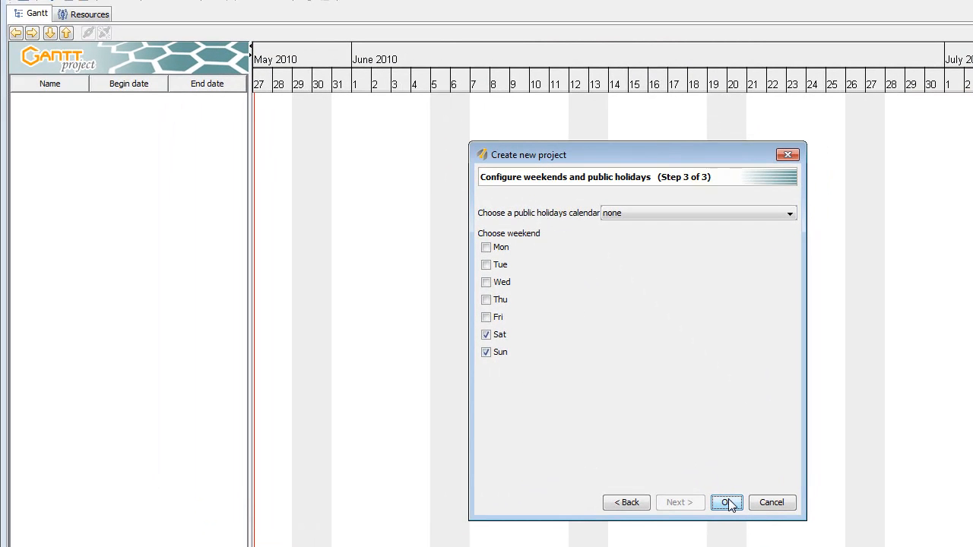
{"action": "left_click", "coordinate": [728, 502]}
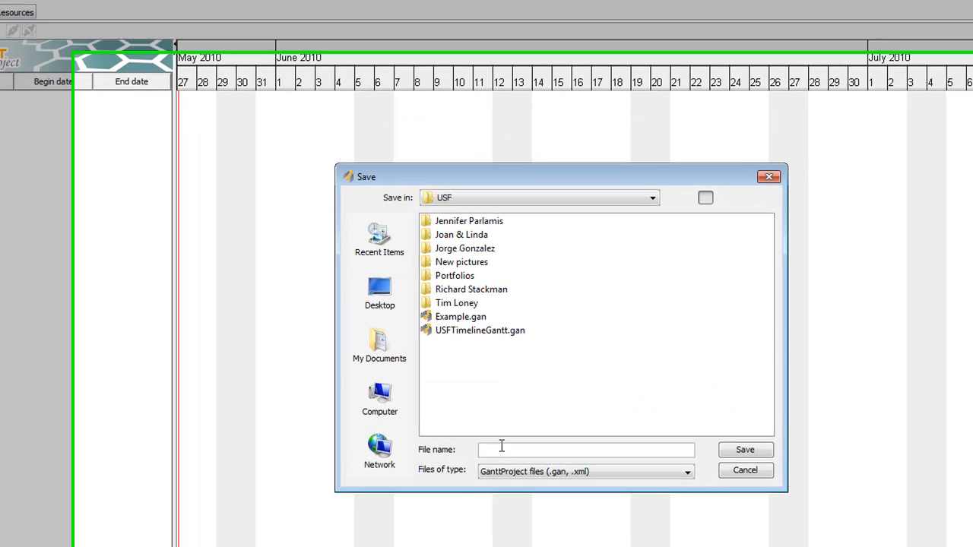
Save the project as Exampl1.gan in the USF folder.
{"action": "type", "text": "Exampl1"}
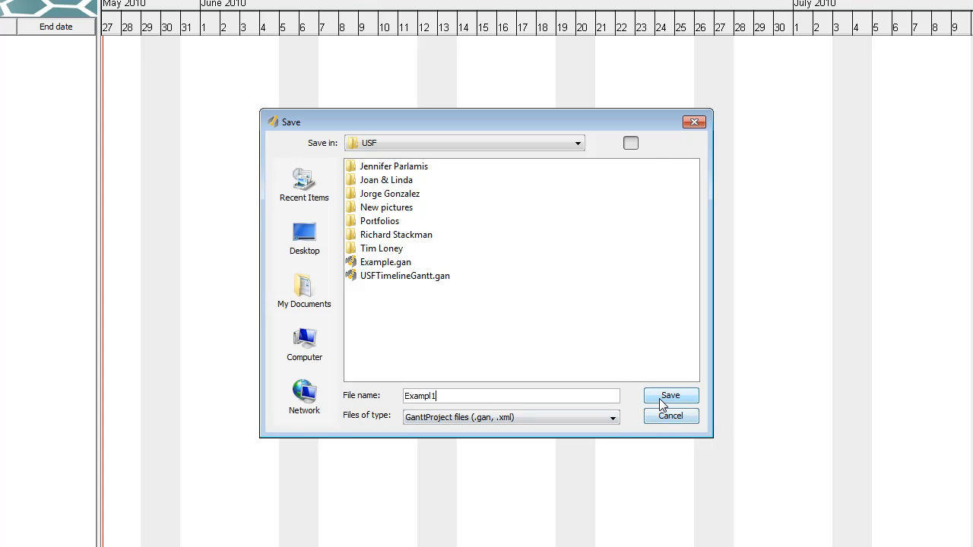
{"action": "left_click", "coordinate": [671, 395]}
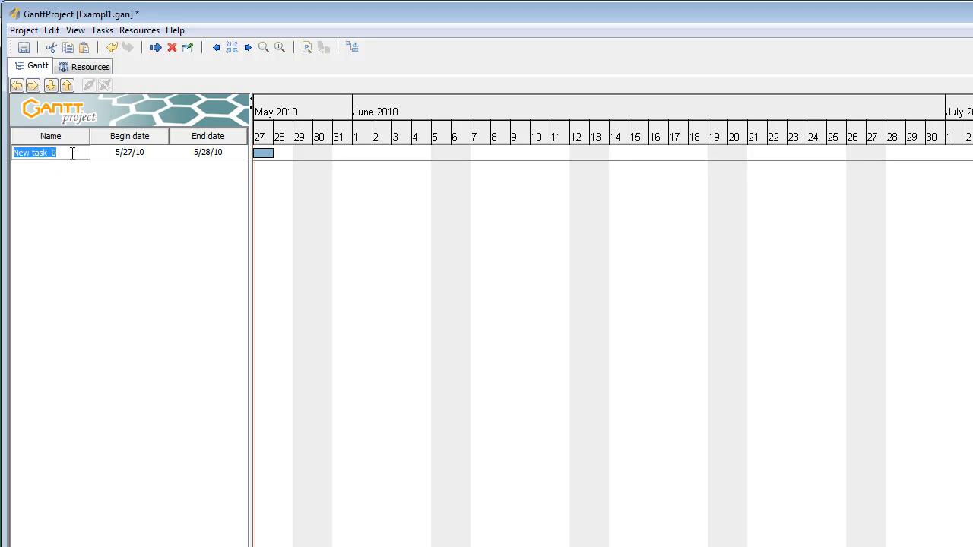
Name the first task Create Project Files, spanning 5/27/10–5/28/10.
{"action": "type", "text": "c"}
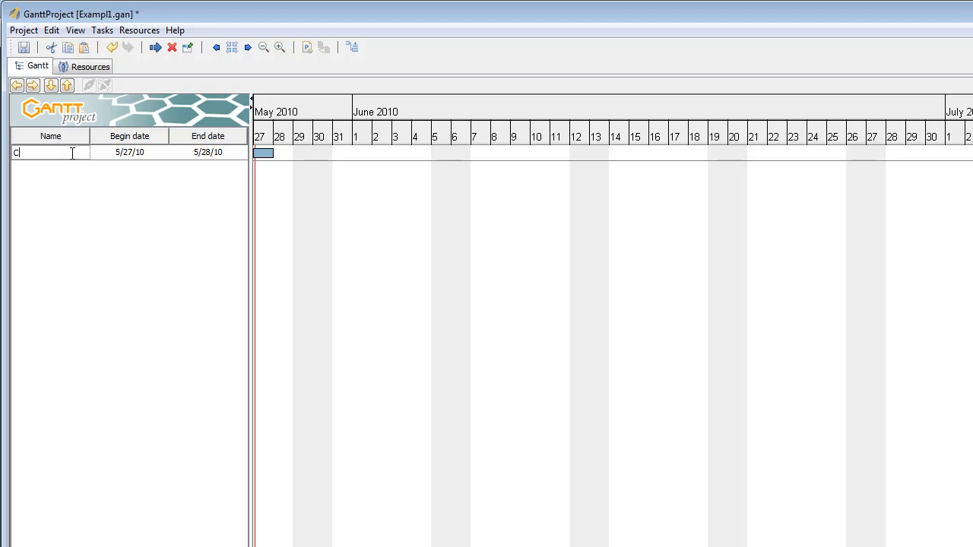
{"action": "type", "text": "reate Promj"}
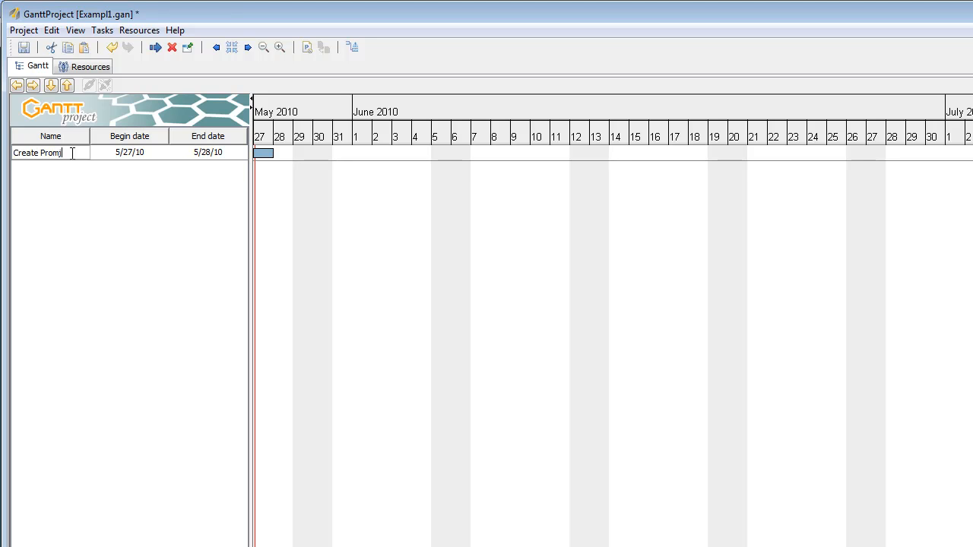
{"action": "type", "text": "Create Project fi"}
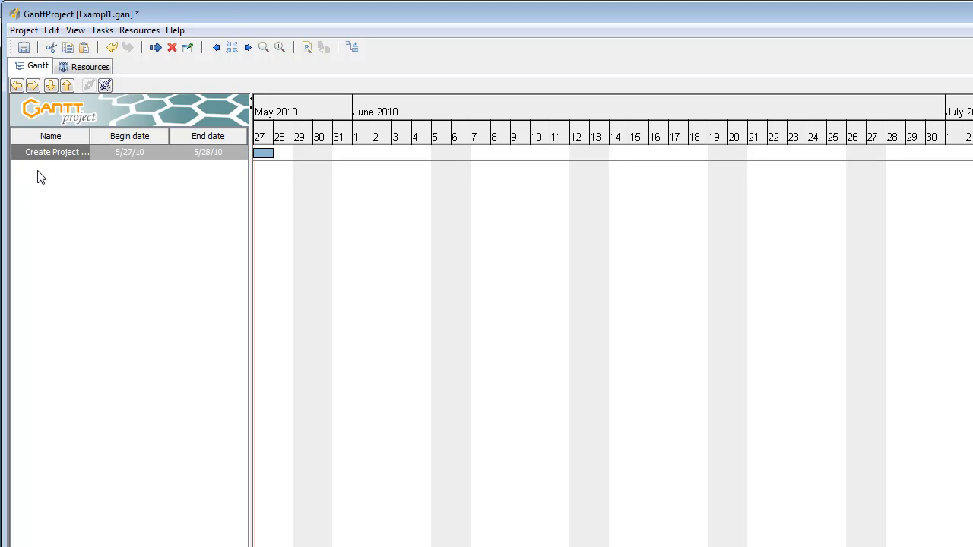
{"action": "mouse_move", "coordinate": [128, 158]}
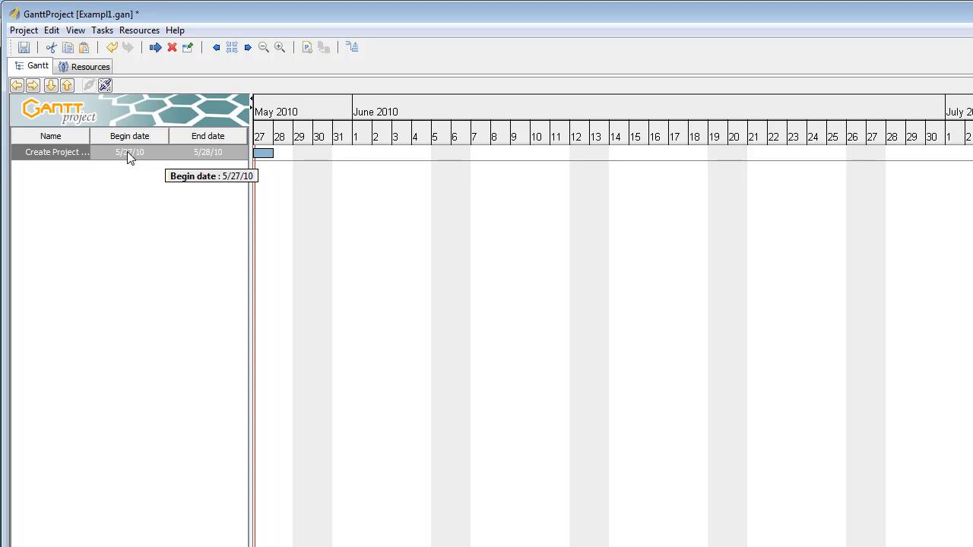
{"action": "mouse_move", "coordinate": [139, 157]}
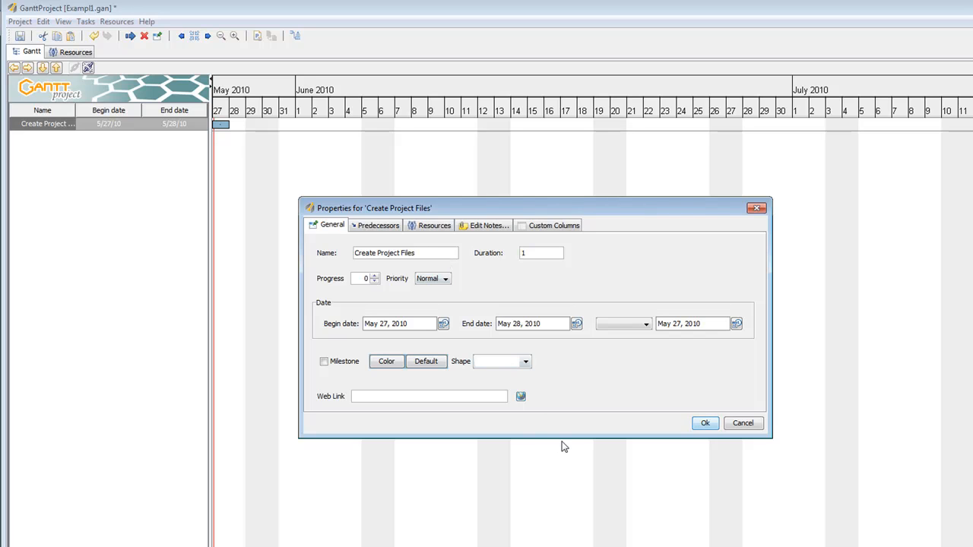
{"action": "mouse_move", "coordinate": [450, 325]}
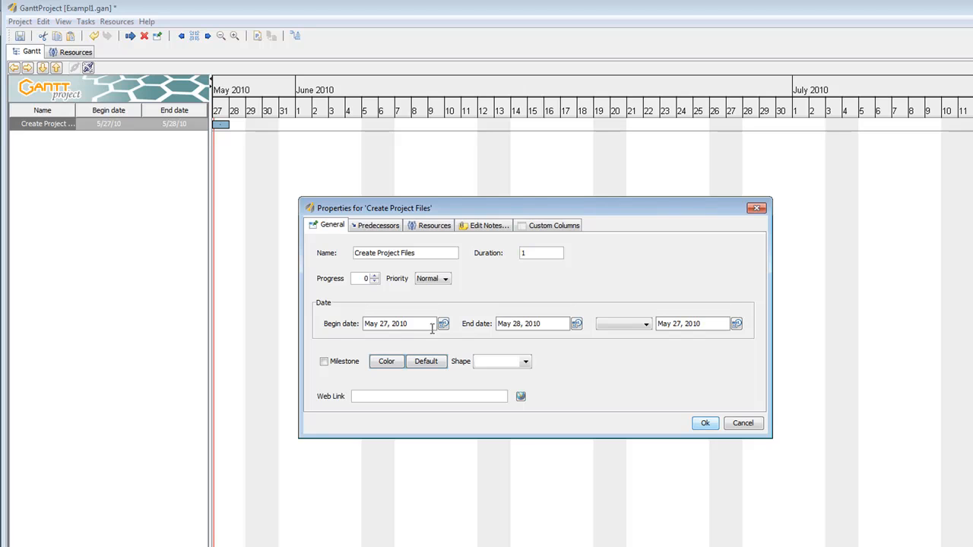
{"action": "mouse_move", "coordinate": [450, 335]}
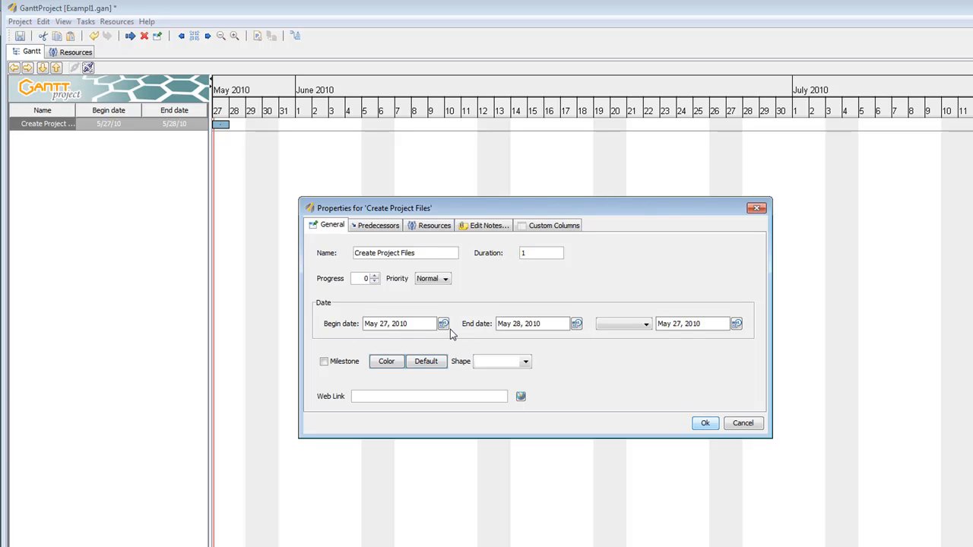
{"action": "mouse_move", "coordinate": [441, 324]}
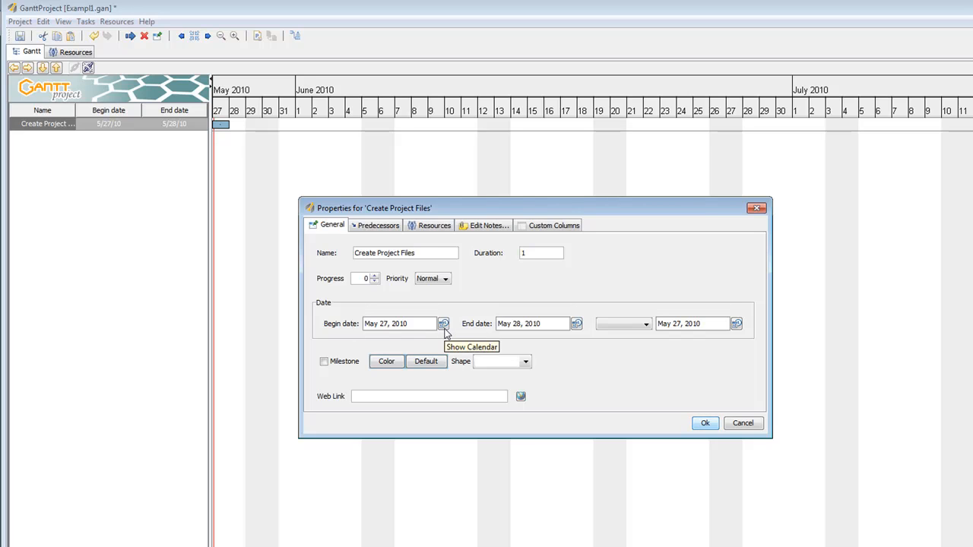
Set Create Project Files to begin June 7 and end June 11, 2010.
{"action": "left_click", "coordinate": [444, 322]}
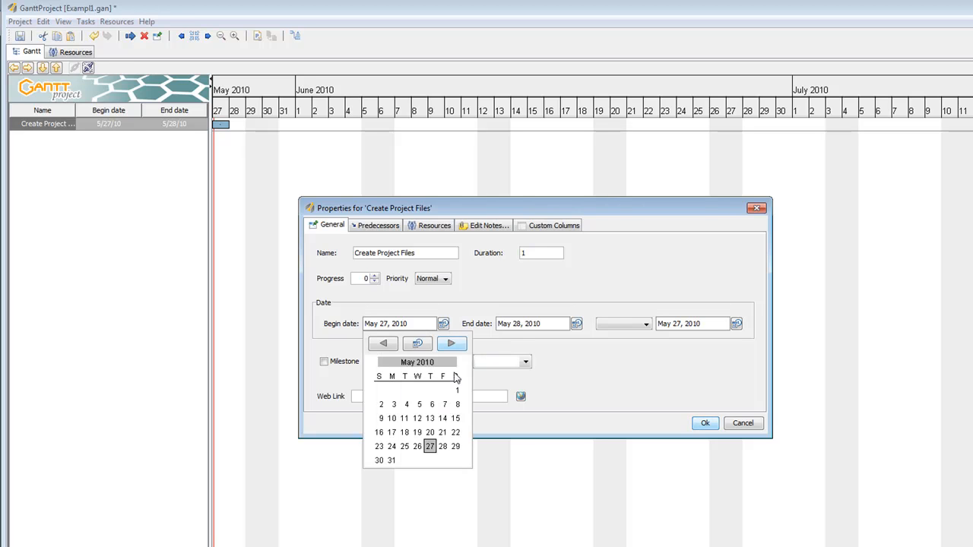
{"action": "left_click", "coordinate": [453, 344]}
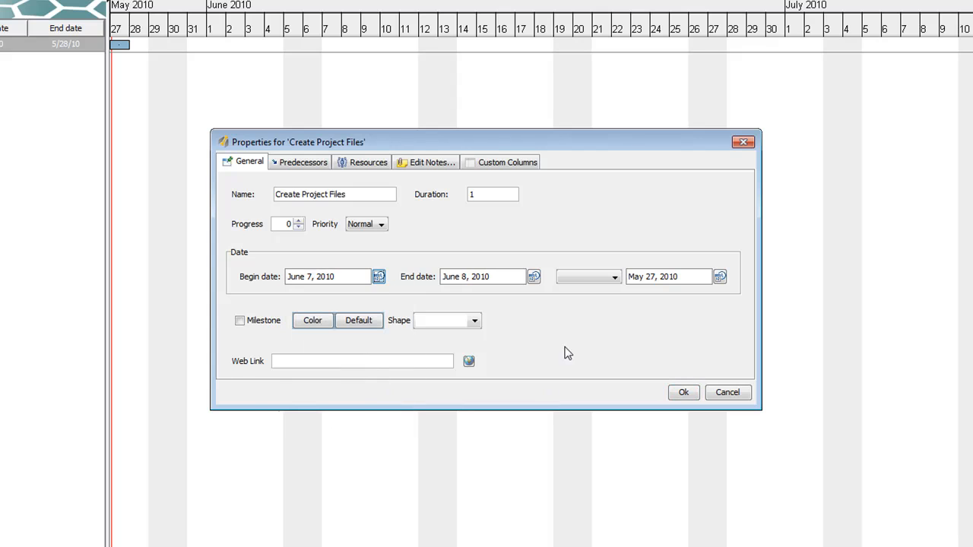
{"action": "left_click", "coordinate": [533, 277]}
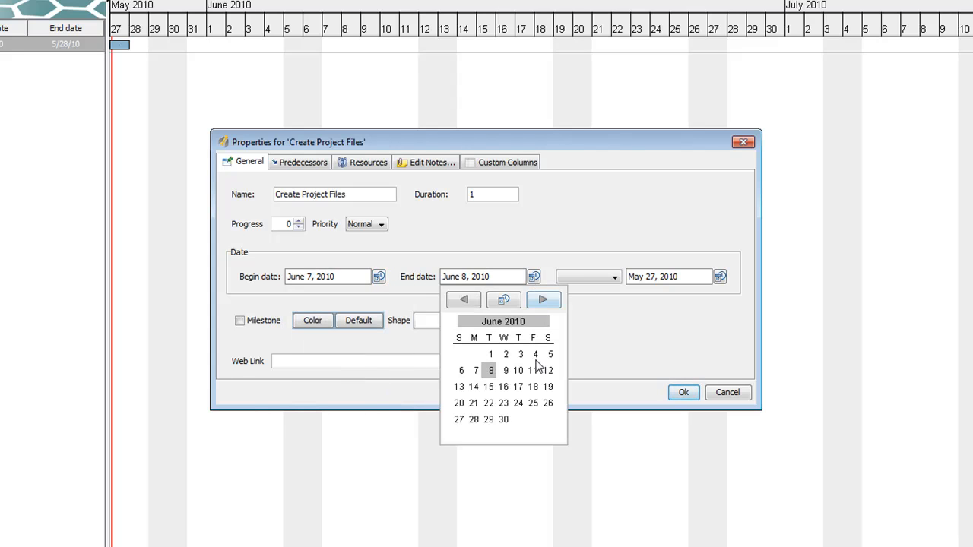
{"action": "mouse_move", "coordinate": [541, 374]}
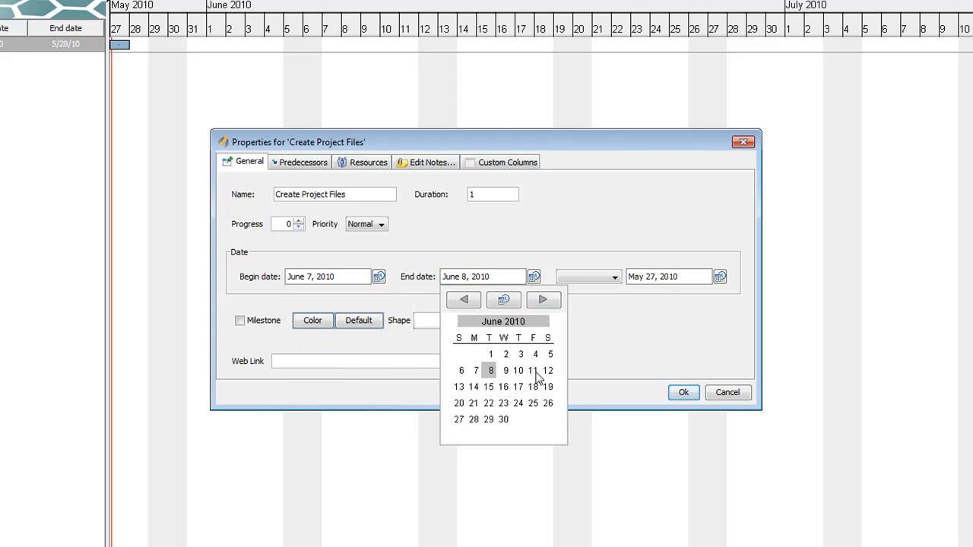
{"action": "left_click", "coordinate": [535, 370]}
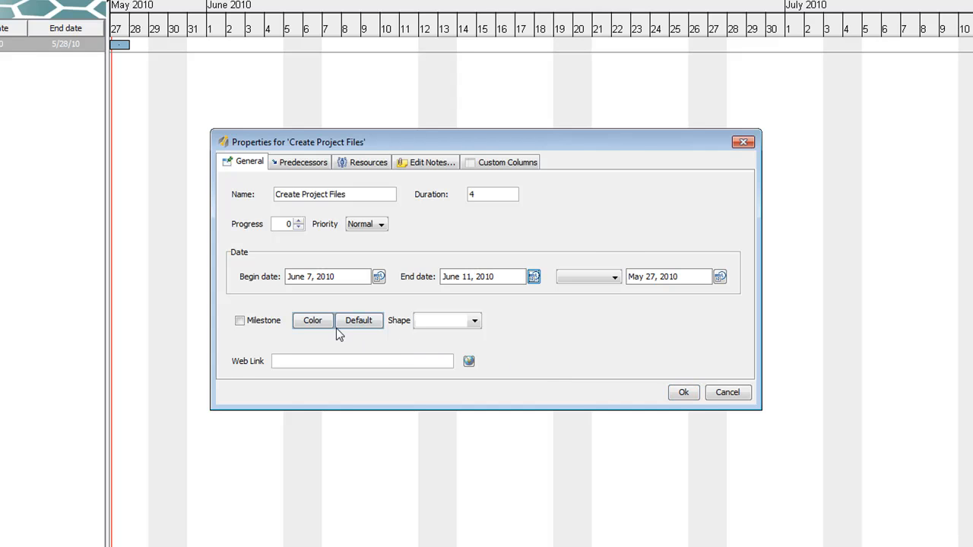
{"action": "left_click", "coordinate": [311, 319]}
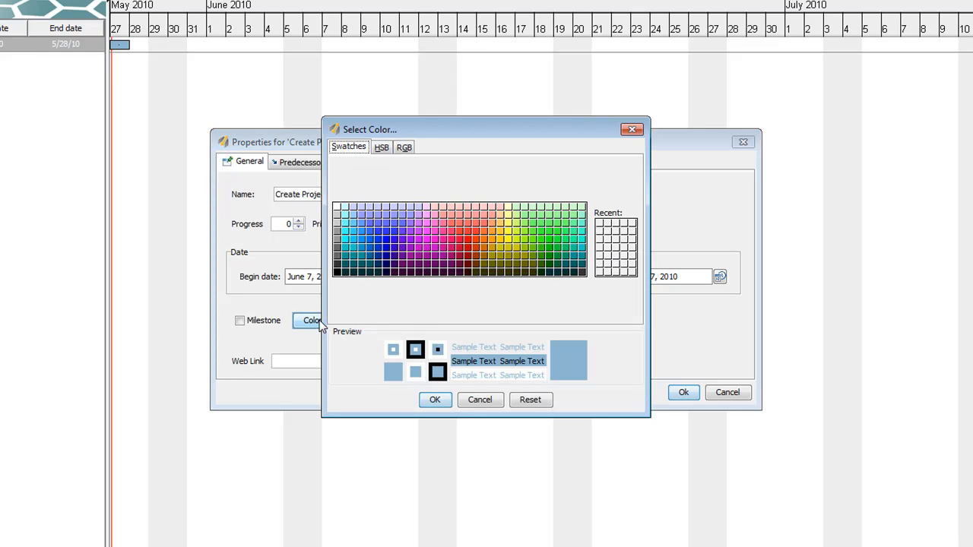
{"action": "mouse_move", "coordinate": [526, 257]}
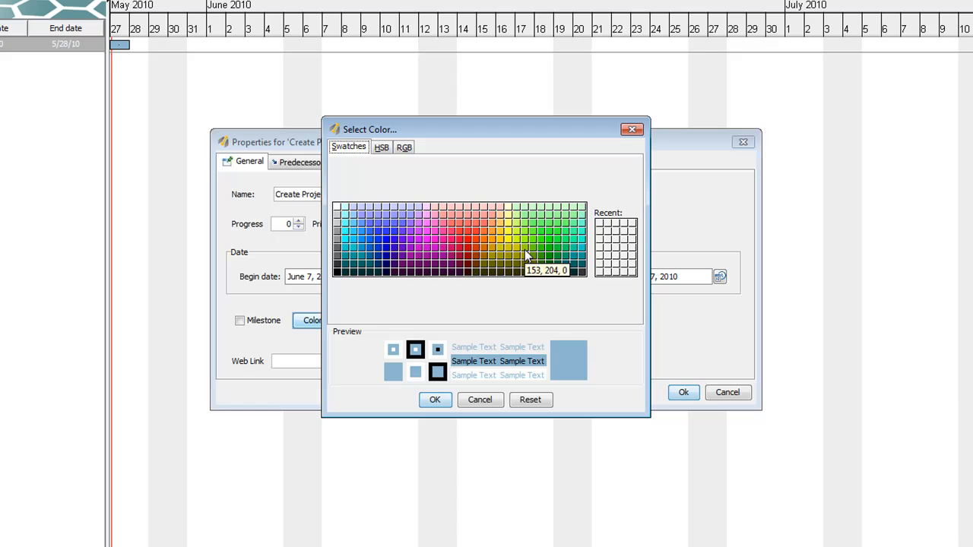
{"action": "mouse_move", "coordinate": [581, 221]}
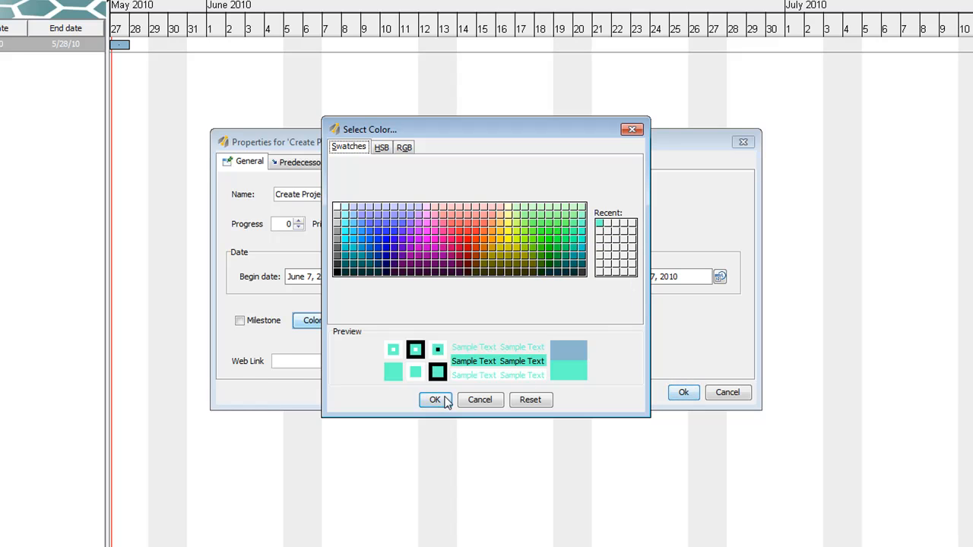
Apply a turquoise bar colour to Create Project Files and confirm its properties.
{"action": "left_click", "coordinate": [435, 399]}
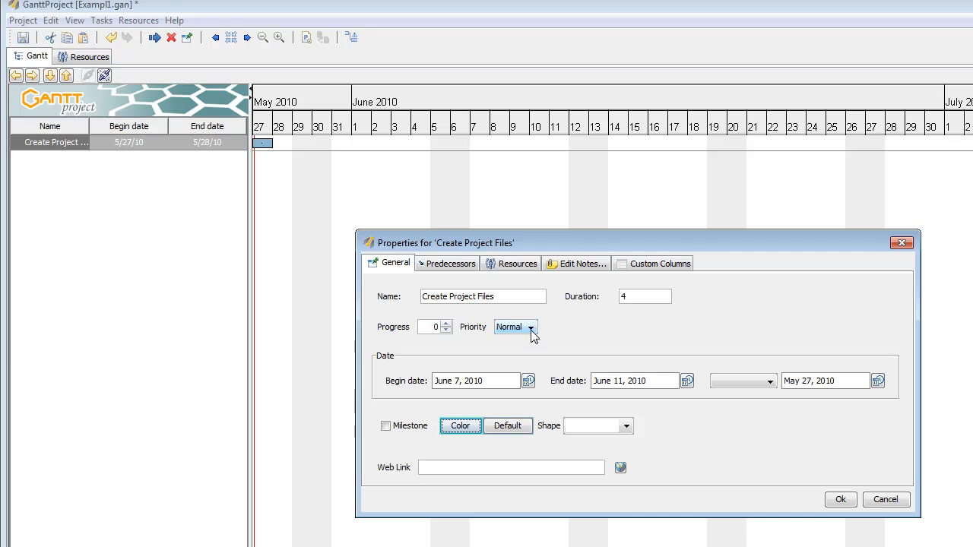
{"action": "left_click", "coordinate": [533, 327]}
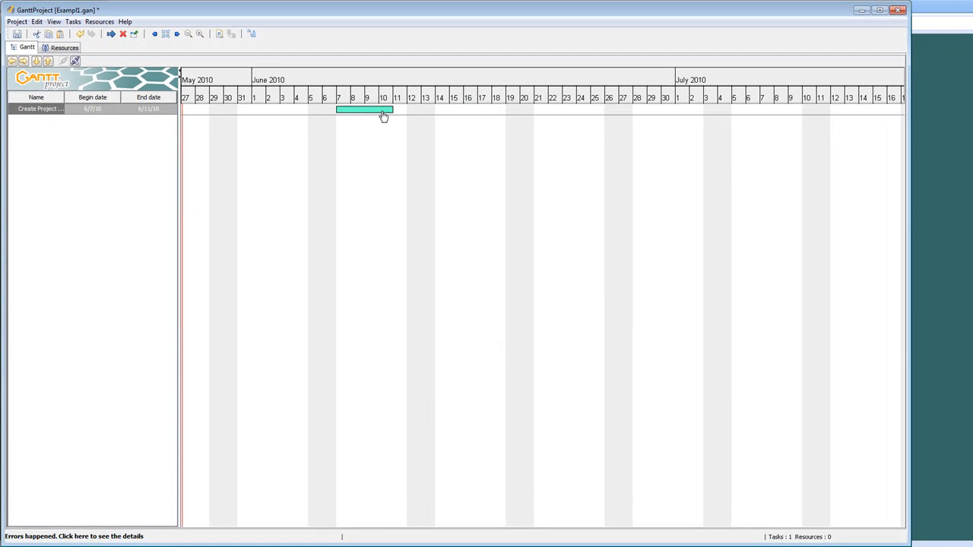
{"action": "mouse_move", "coordinate": [44, 134]}
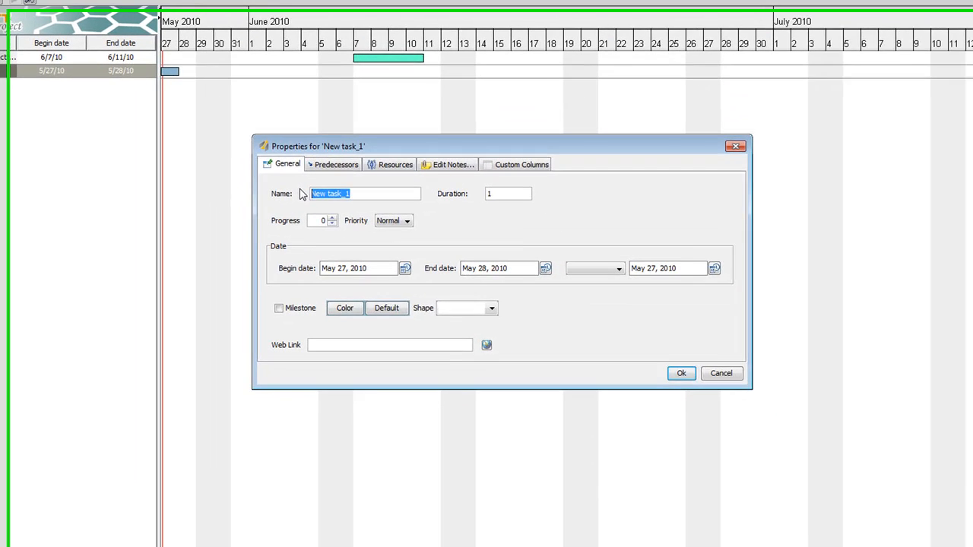
Name the new task Choose Project Participants and give it High priority.
{"action": "type", "text": "Choose P"}
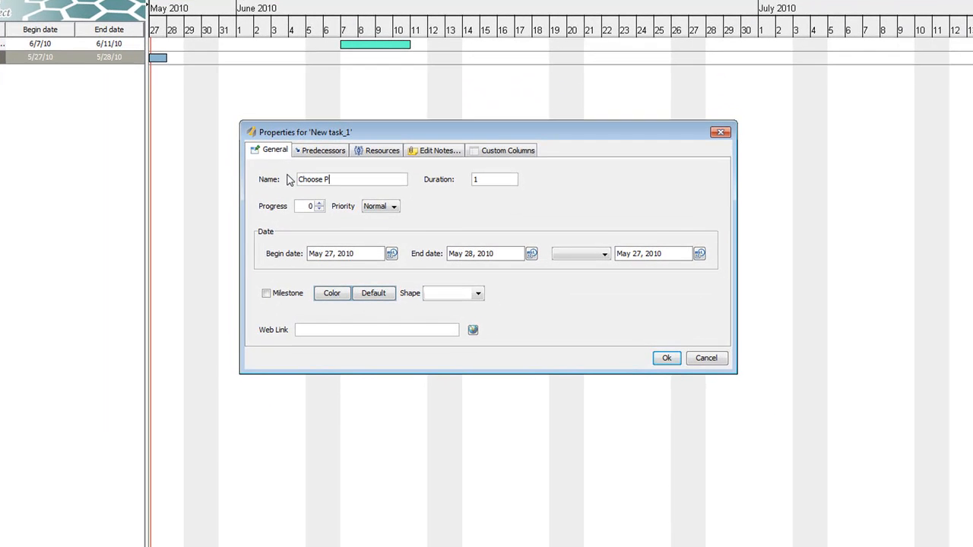
{"action": "type", "text": "roject Particip"}
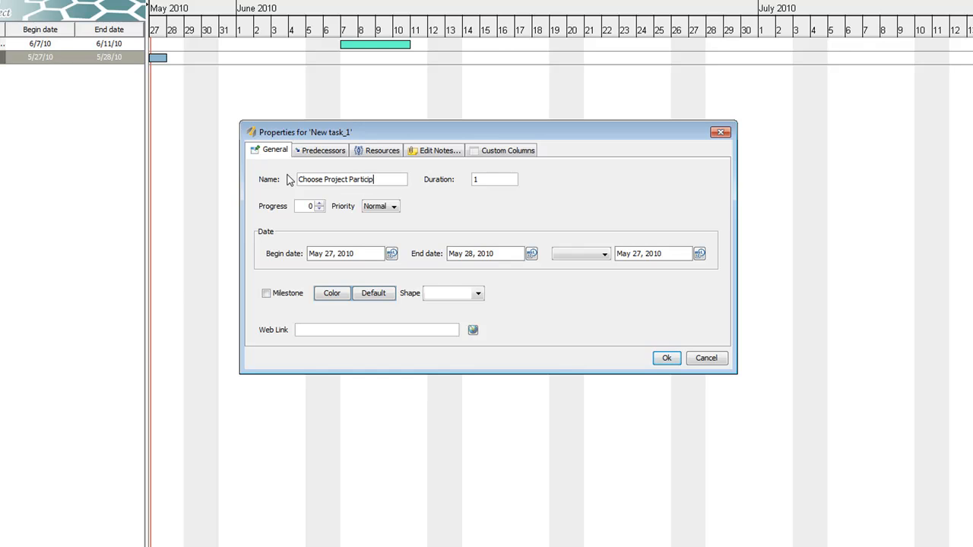
{"action": "type", "text": "ants"}
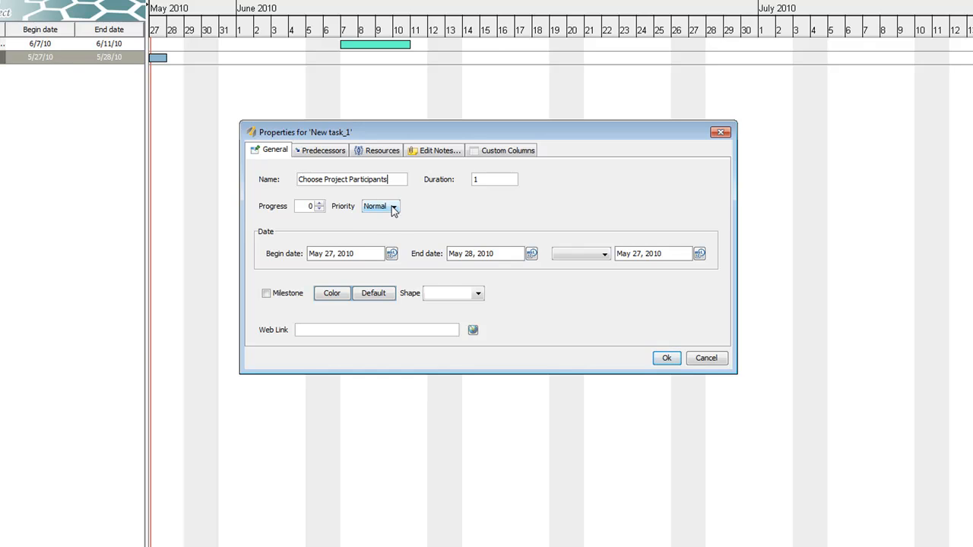
{"action": "left_click", "coordinate": [395, 207]}
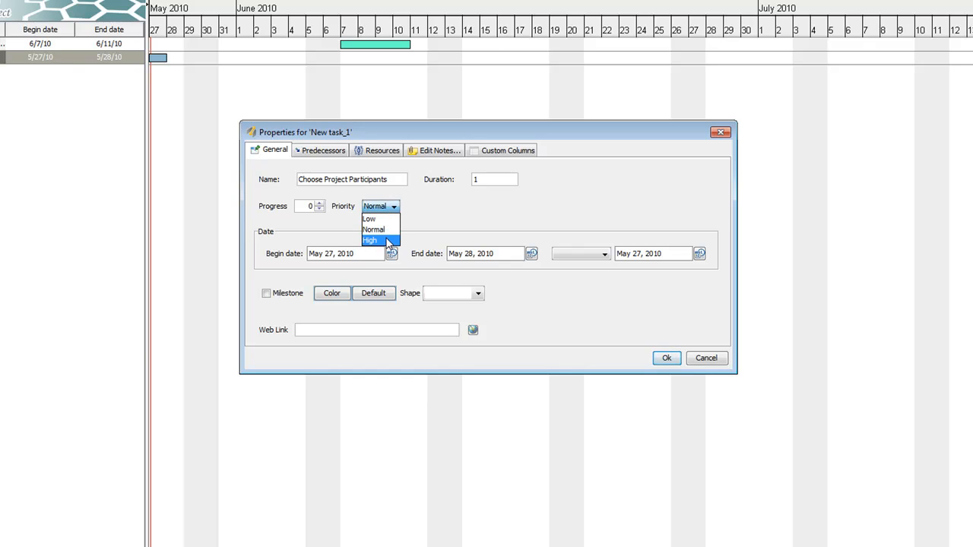
{"action": "left_click", "coordinate": [368, 240]}
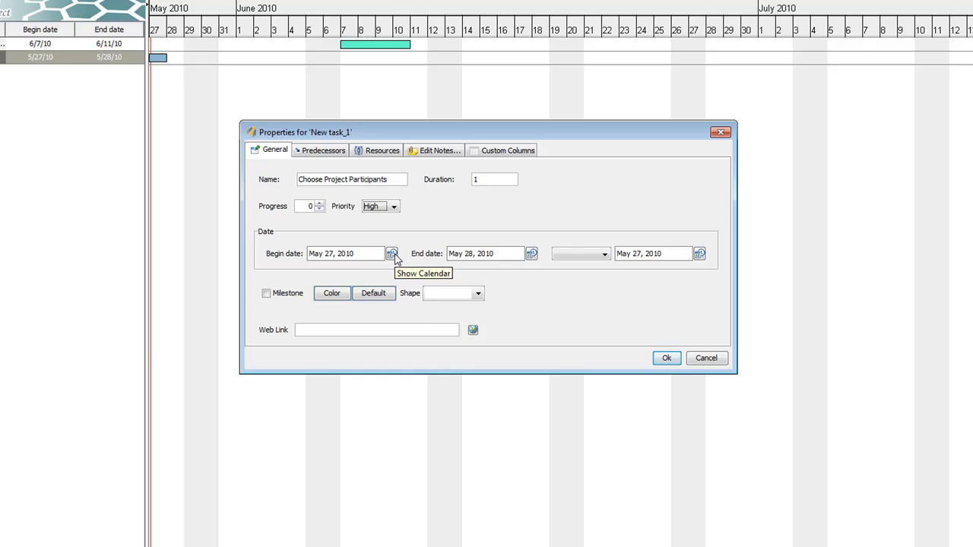
Schedule Choose Project Participants from June 14 to June 28, 2010.
{"action": "left_click", "coordinate": [393, 252]}
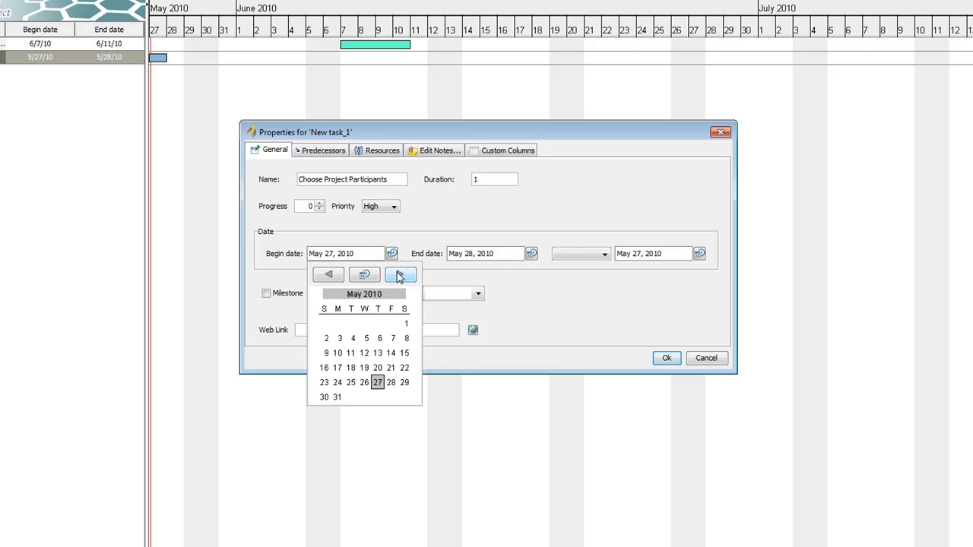
{"action": "left_click", "coordinate": [399, 273]}
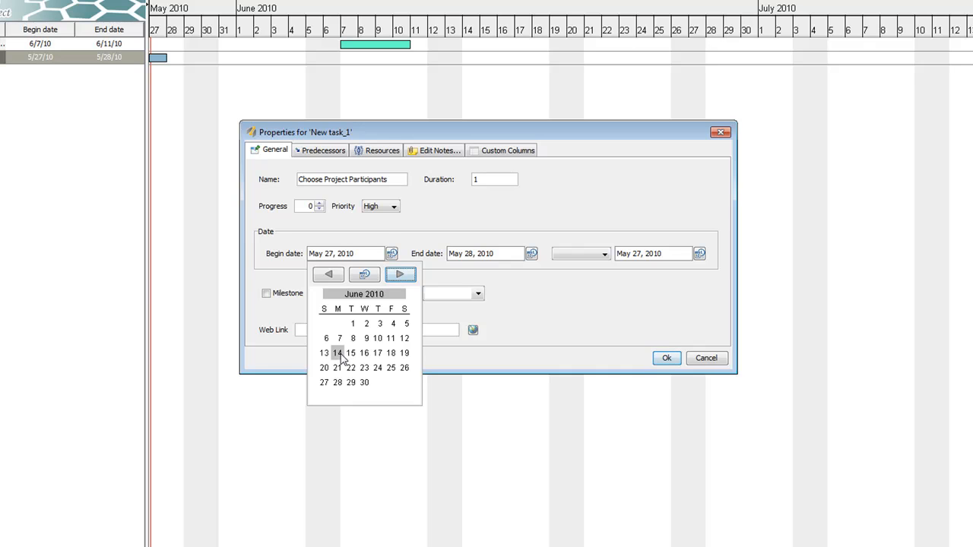
{"action": "left_click", "coordinate": [531, 252]}
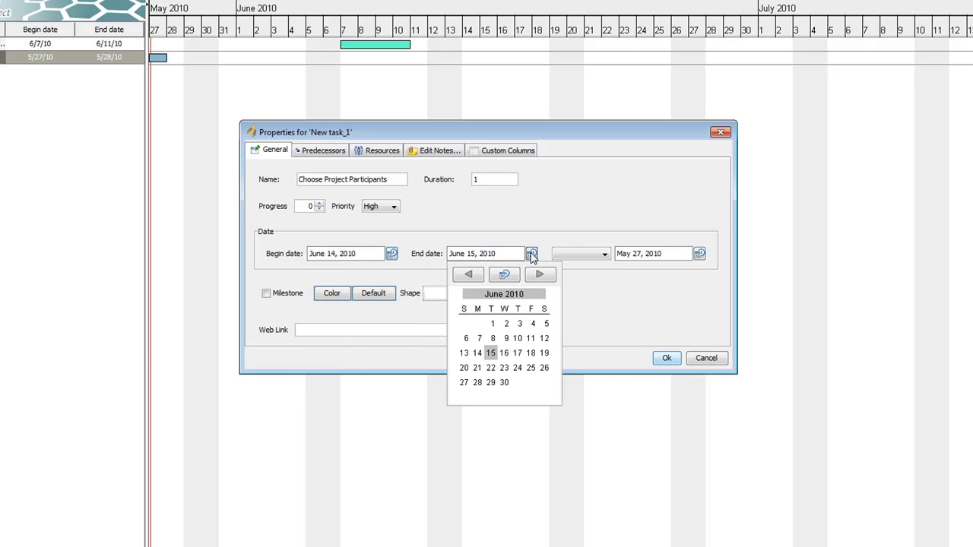
{"action": "mouse_move", "coordinate": [477, 383]}
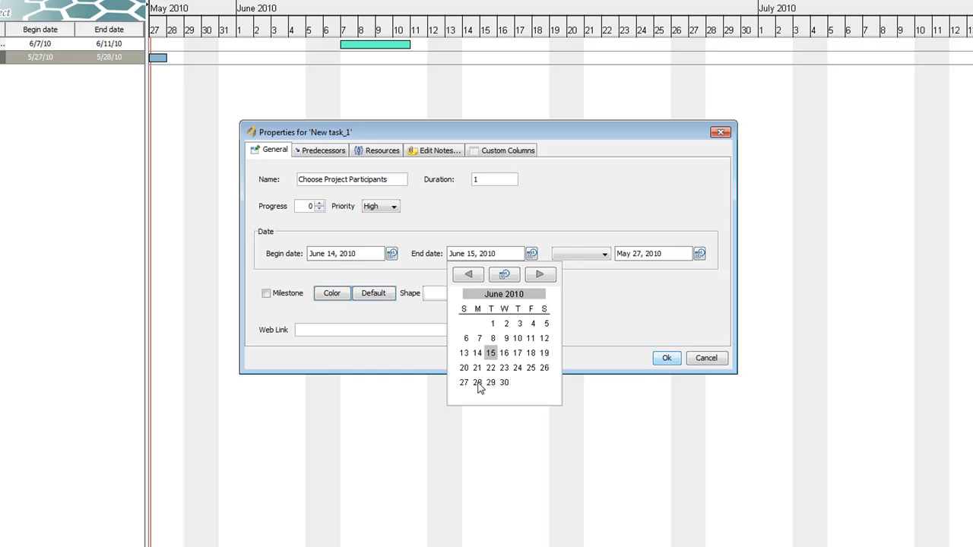
{"action": "left_click", "coordinate": [478, 383]}
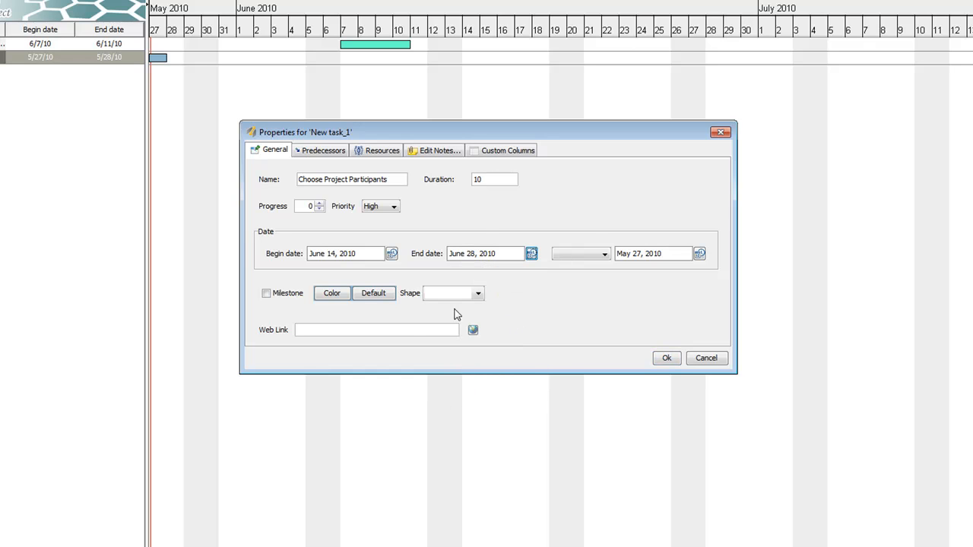
{"action": "left_click", "coordinate": [331, 293]}
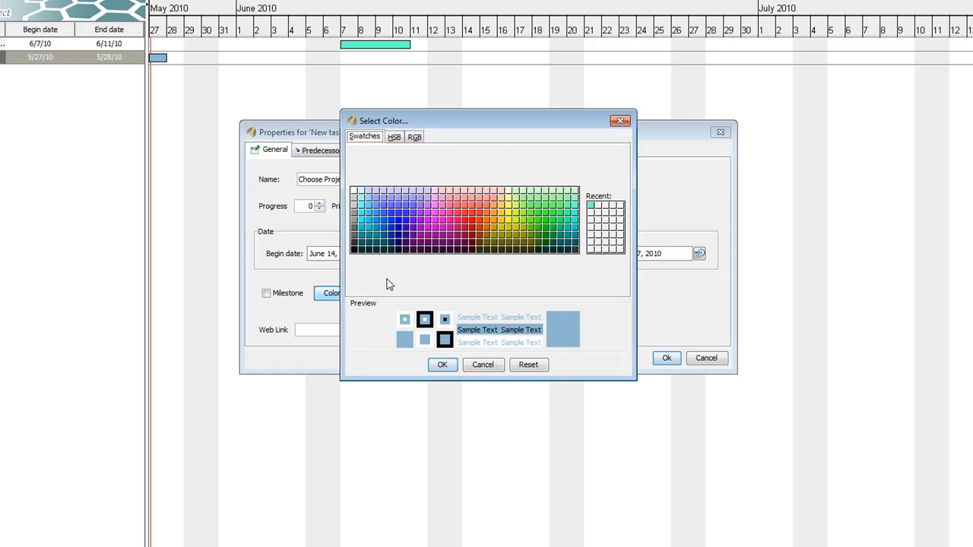
{"action": "mouse_move", "coordinate": [429, 240]}
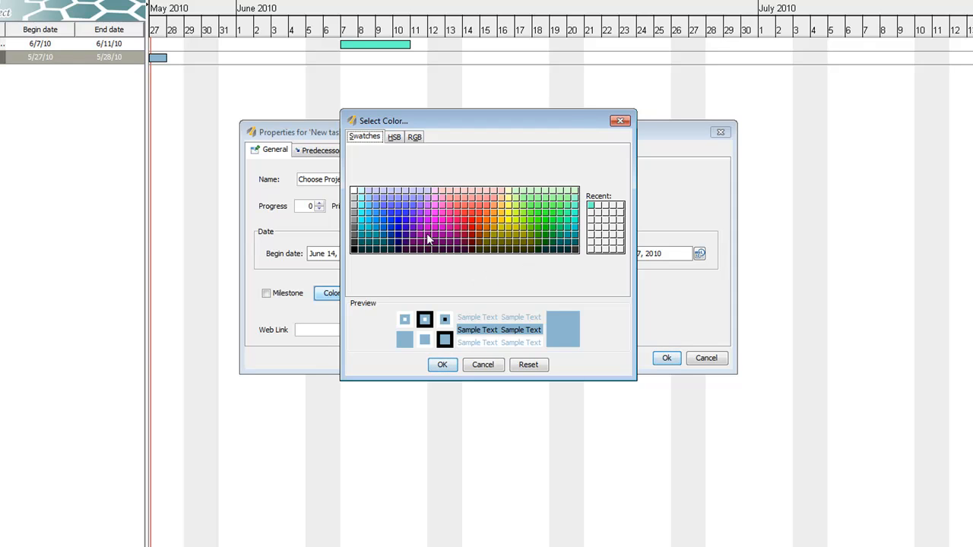
Give Choose Project Participants a blue bar colour and show its predecessor list.
{"action": "left_click", "coordinate": [399, 242]}
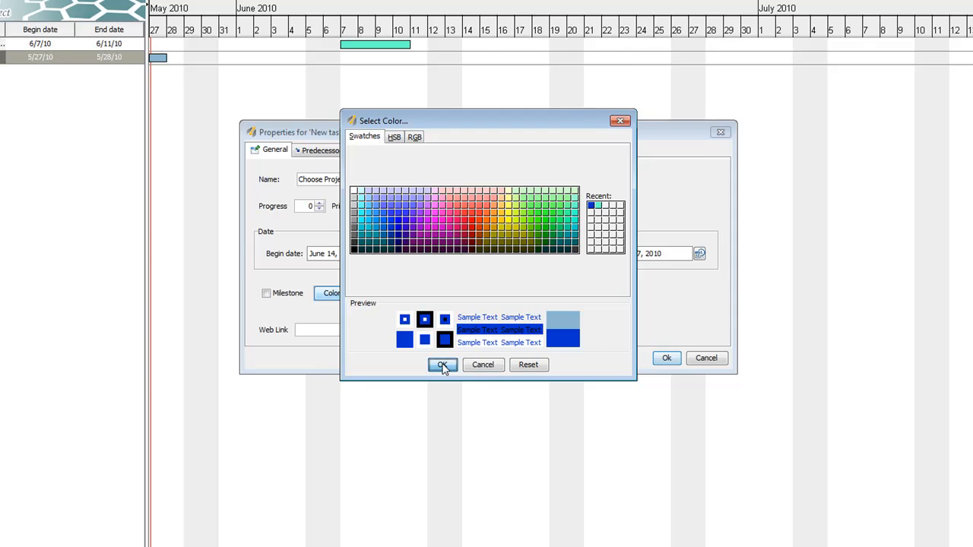
{"action": "left_click", "coordinate": [440, 365]}
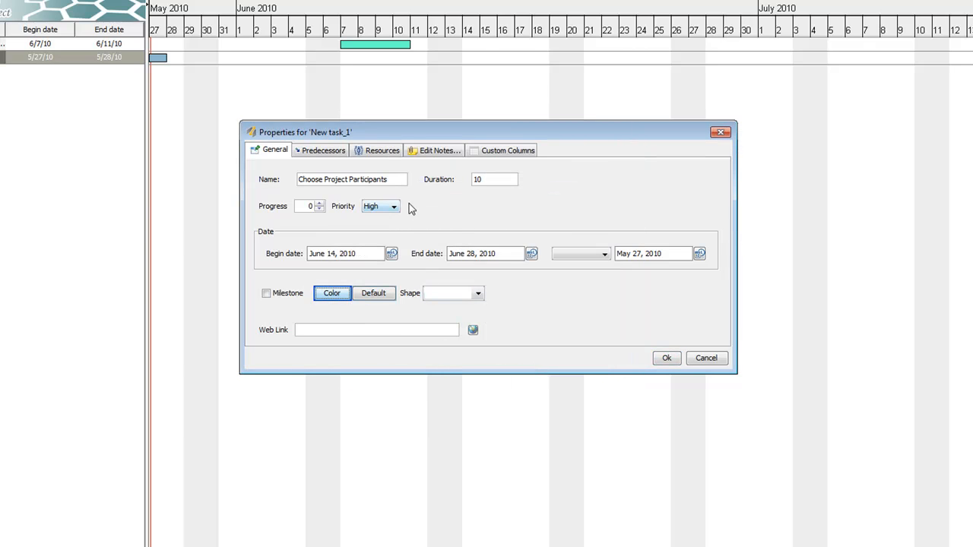
{"action": "mouse_move", "coordinate": [424, 222]}
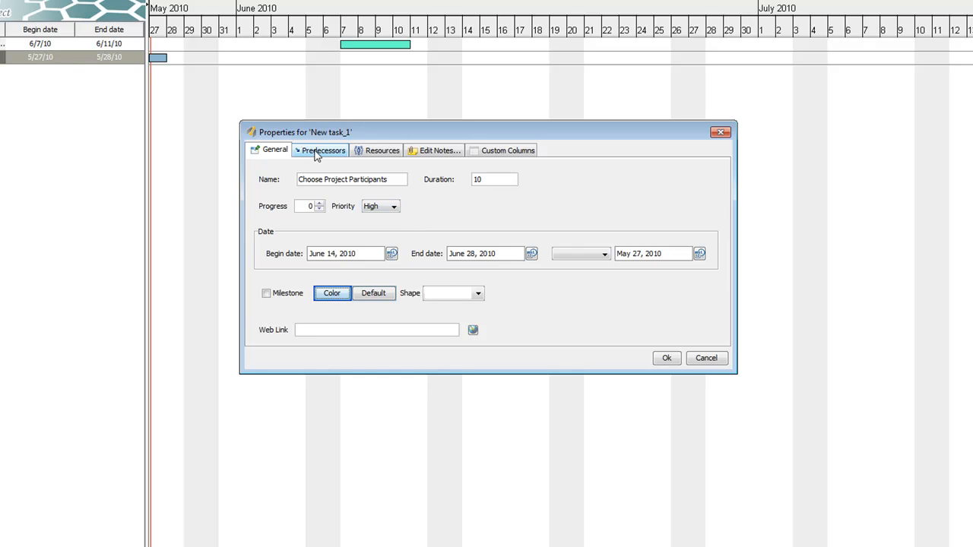
{"action": "left_click", "coordinate": [322, 151]}
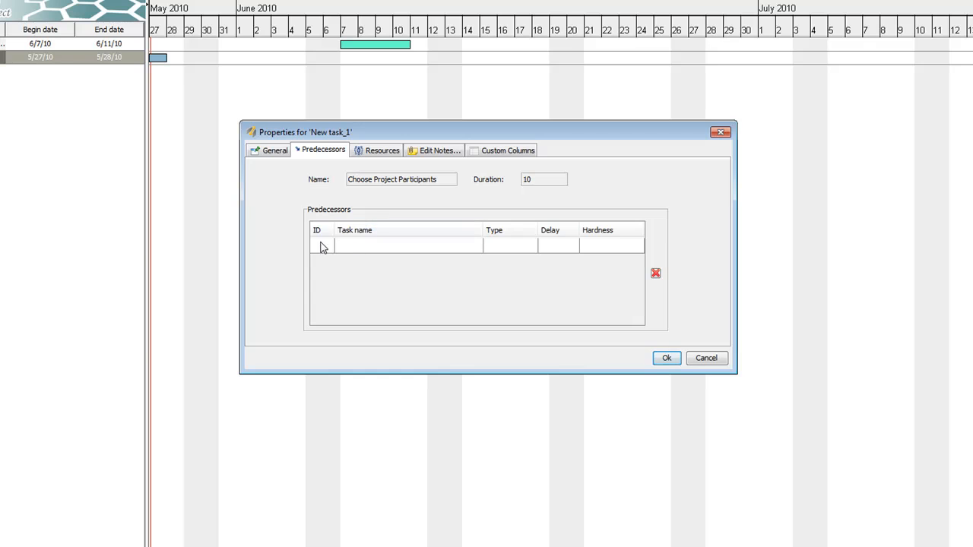
{"action": "mouse_move", "coordinate": [409, 259]}
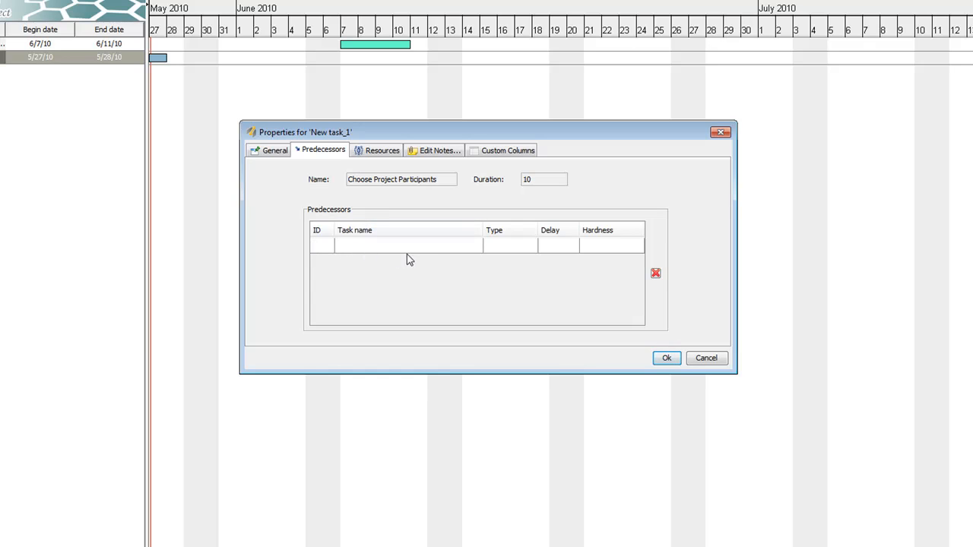
Add Create Project Files as a Finish-Start predecessor of Choose Project Participants and apply it.
{"action": "left_click", "coordinate": [407, 245]}
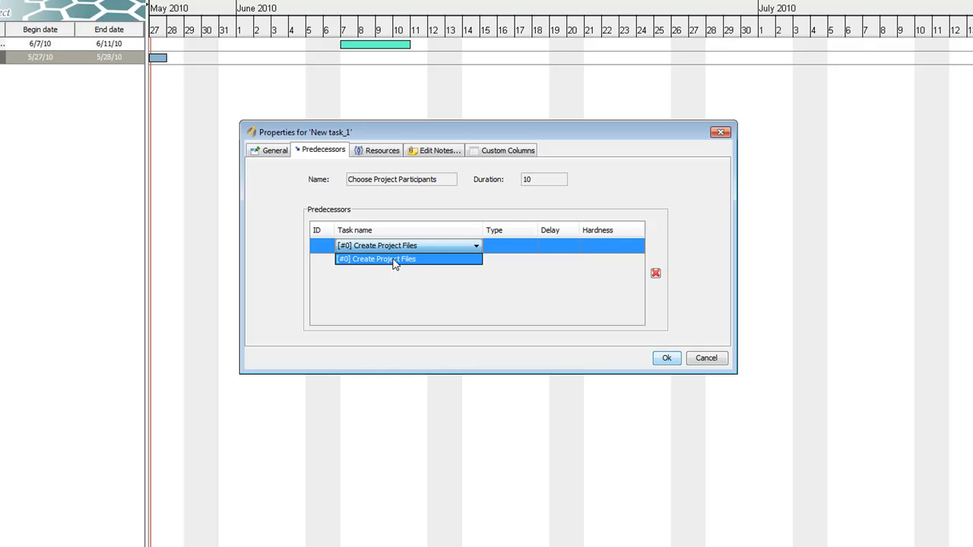
{"action": "left_click", "coordinate": [397, 259]}
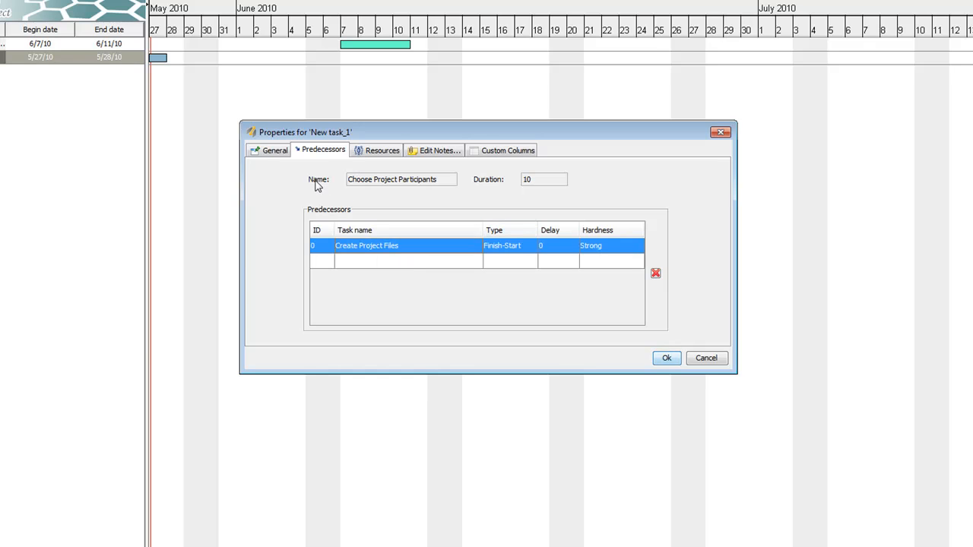
{"action": "left_click", "coordinate": [274, 150]}
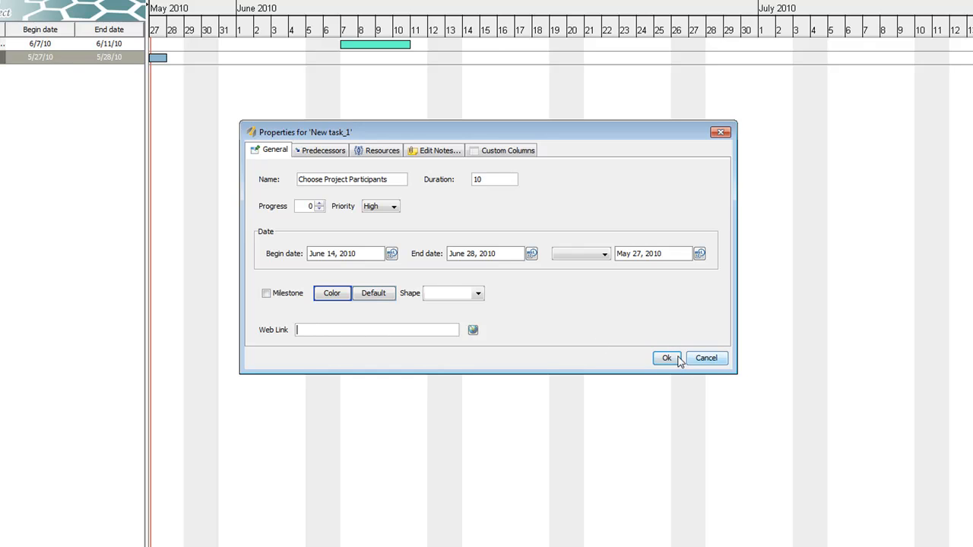
{"action": "left_click", "coordinate": [666, 358]}
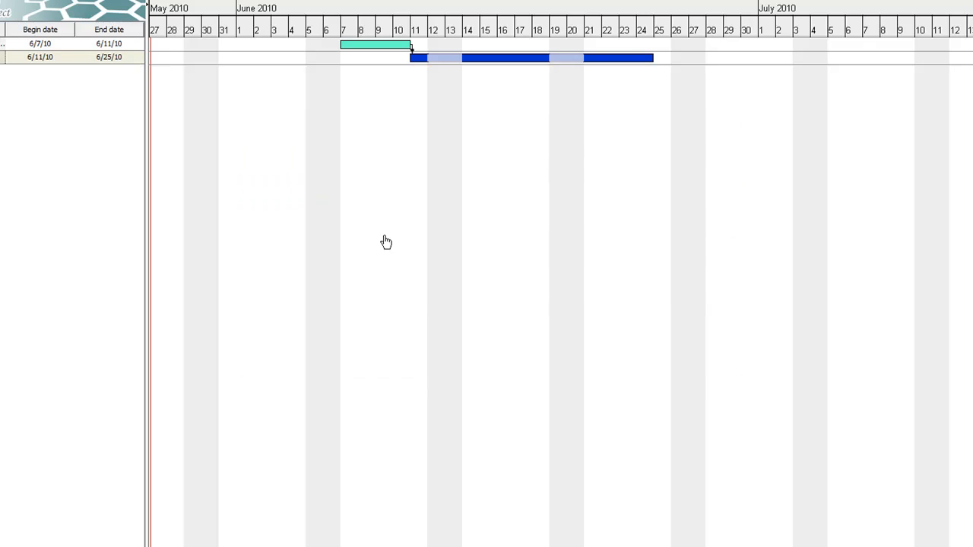
{"action": "mouse_move", "coordinate": [403, 52]}
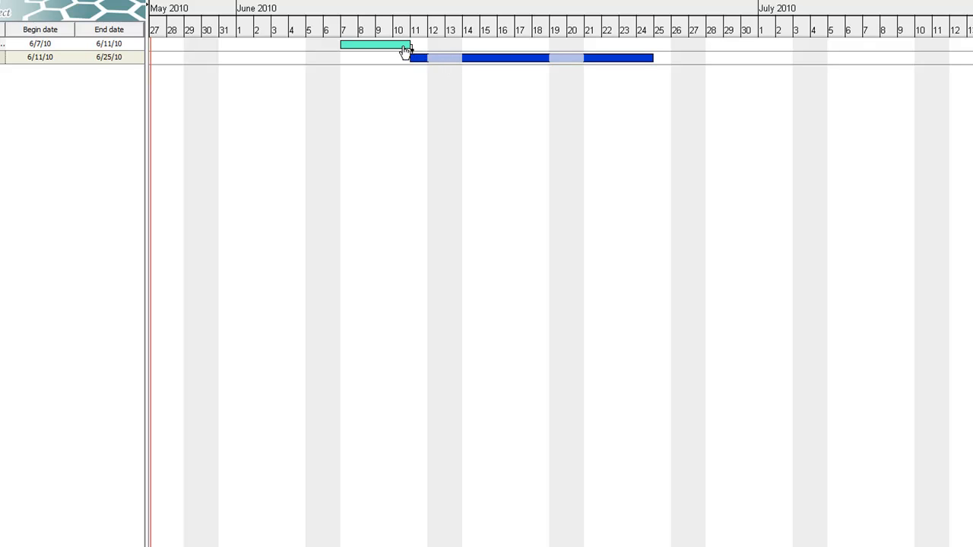
{"action": "mouse_move", "coordinate": [430, 69]}
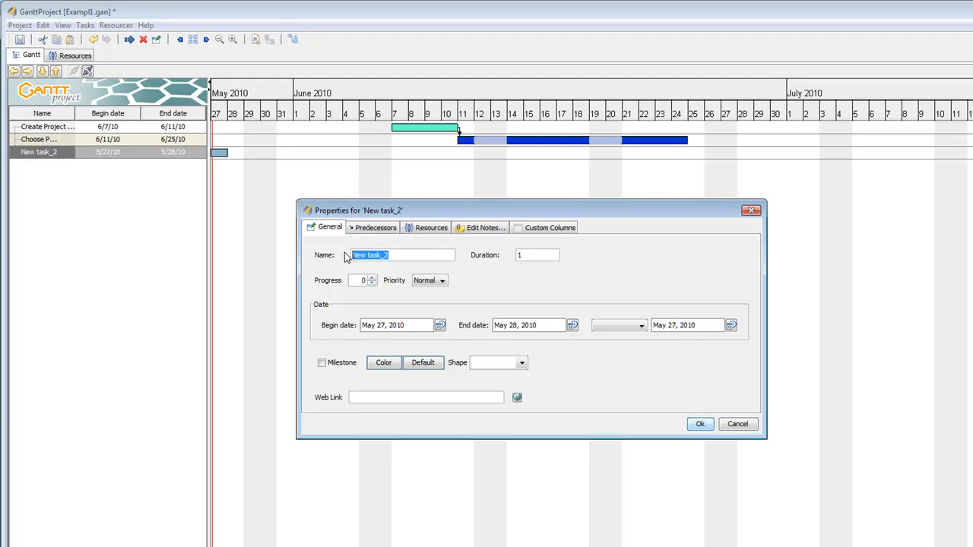
Name the task Compile Board Studies and start choosing a dark bar colour.
{"action": "type", "text": "Compile Board S"}
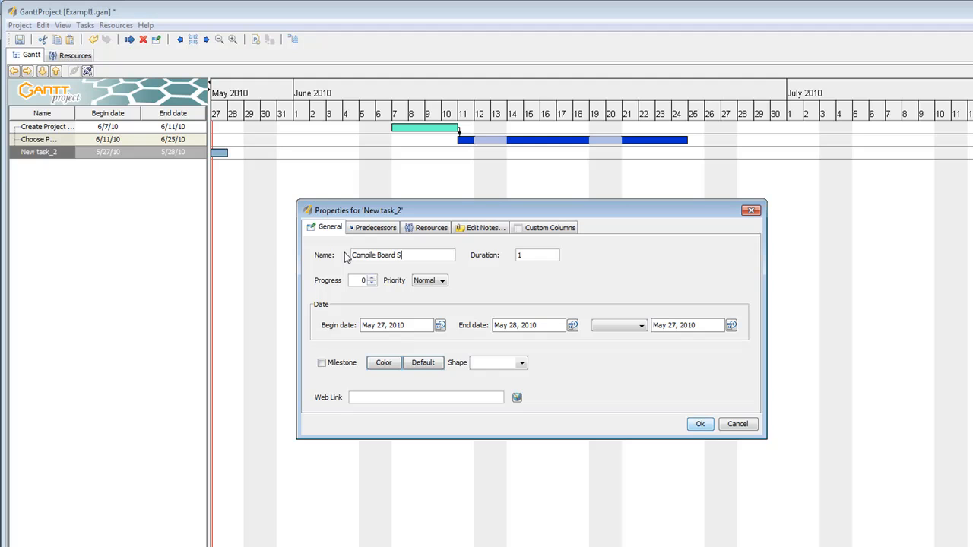
{"action": "type", "text": "tudies"}
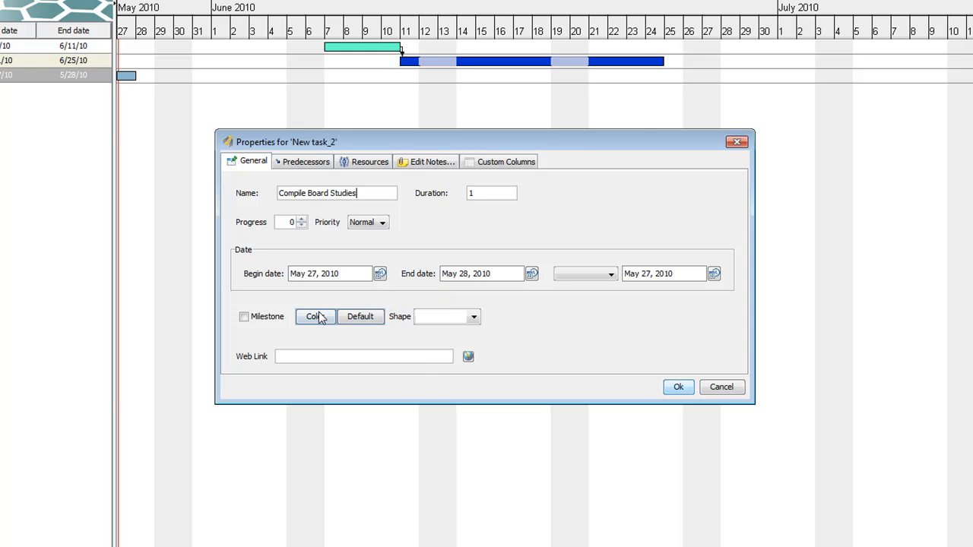
{"action": "left_click", "coordinate": [314, 316]}
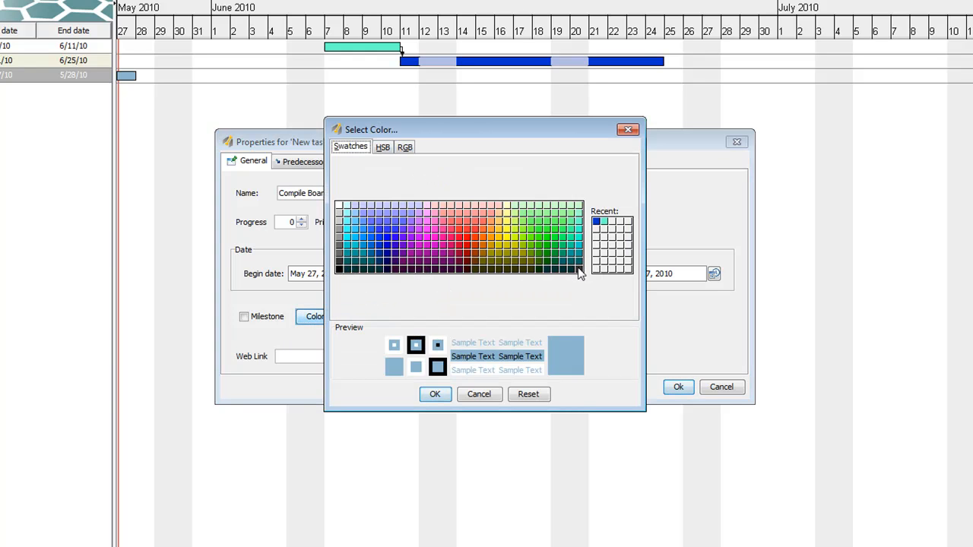
{"action": "mouse_move", "coordinate": [349, 257]}
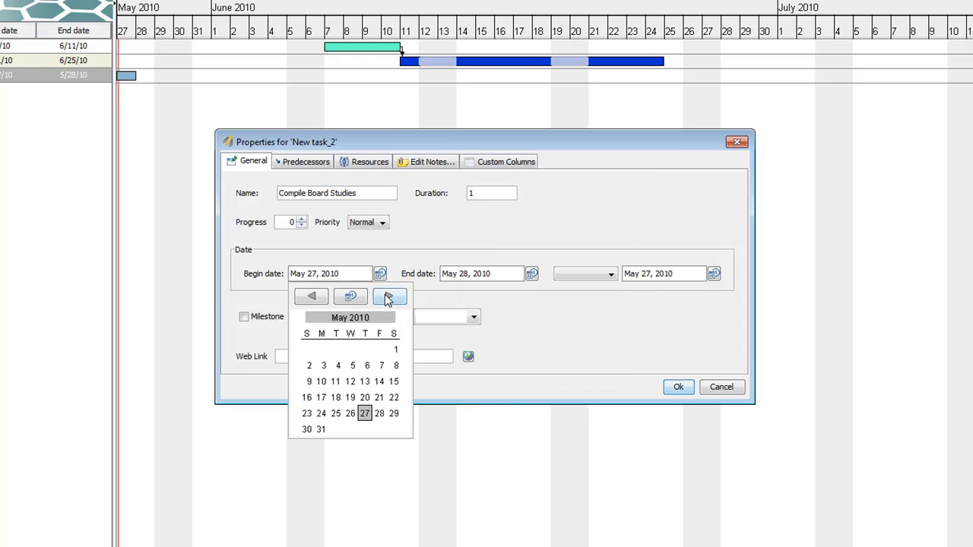
Set Compile Board Studies to run July 5 to July 12, 2010.
{"action": "left_click", "coordinate": [389, 296]}
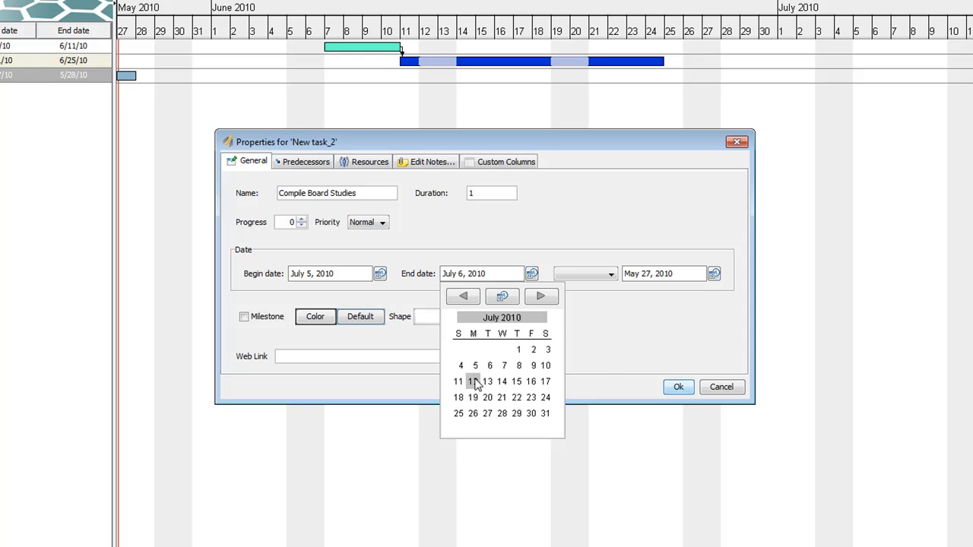
{"action": "left_click", "coordinate": [472, 382]}
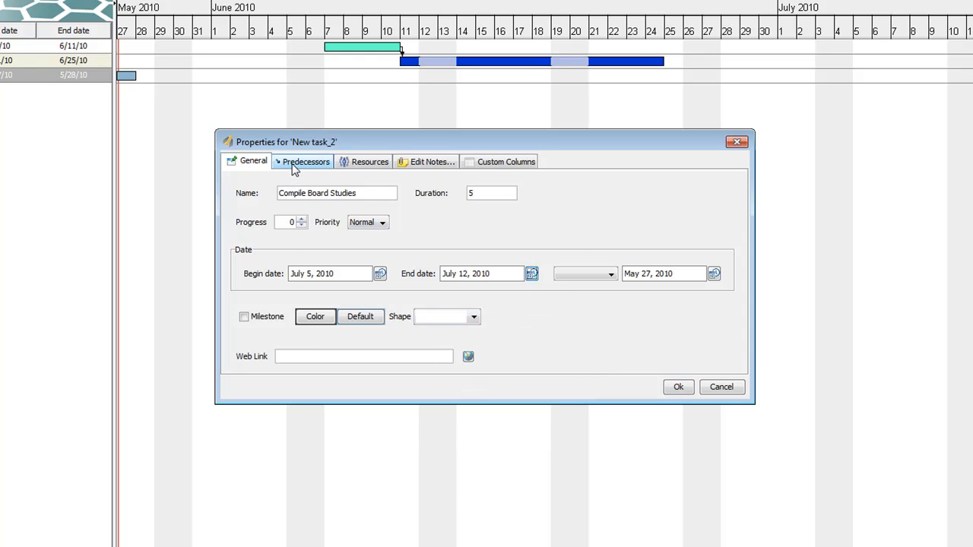
{"action": "left_click", "coordinate": [304, 161]}
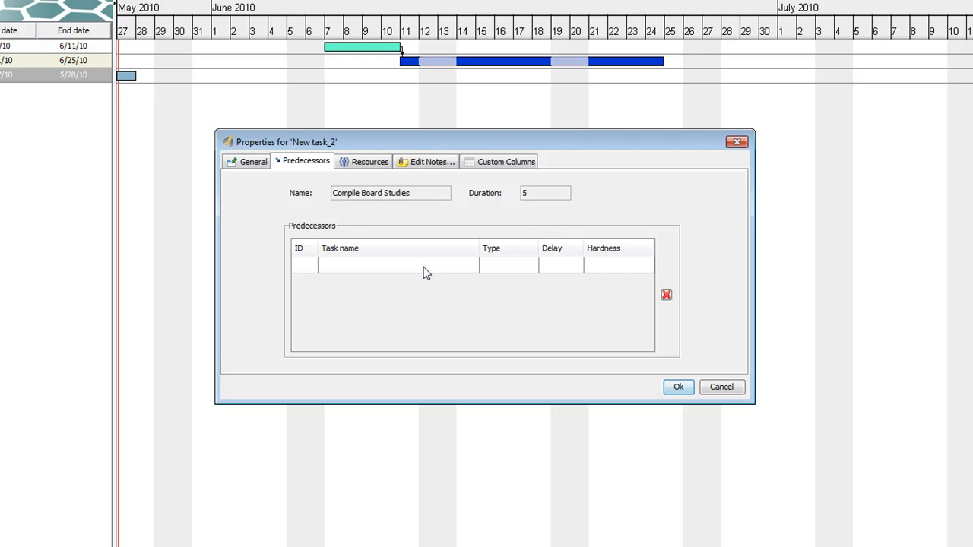
Make Choose Project Participants the predecessor of Compile Board Studies and apply the properties.
{"action": "left_click", "coordinate": [426, 264]}
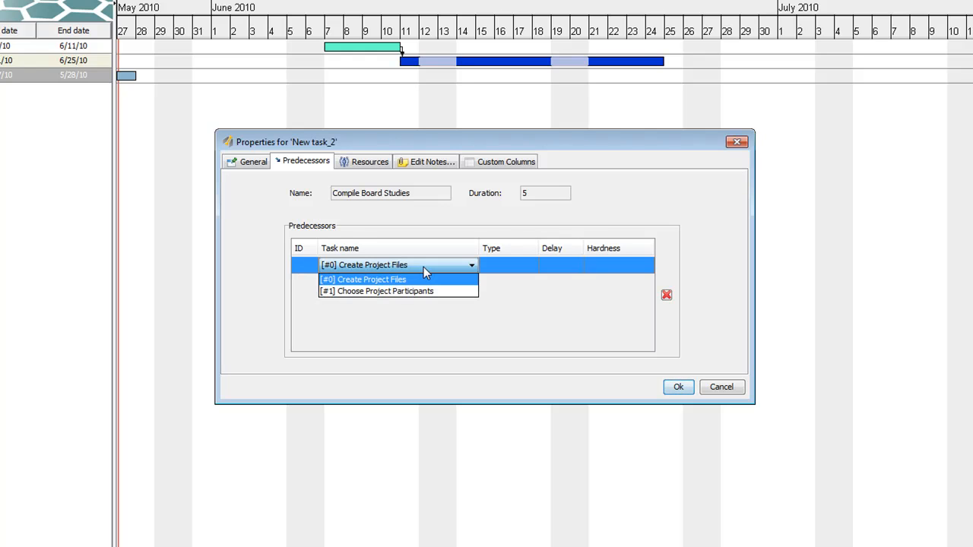
{"action": "mouse_move", "coordinate": [424, 296]}
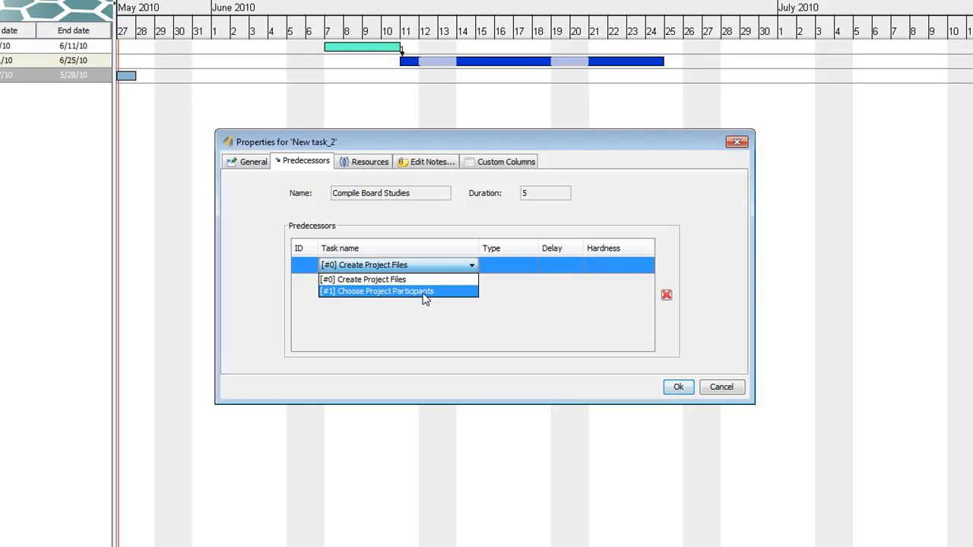
{"action": "left_click", "coordinate": [255, 162]}
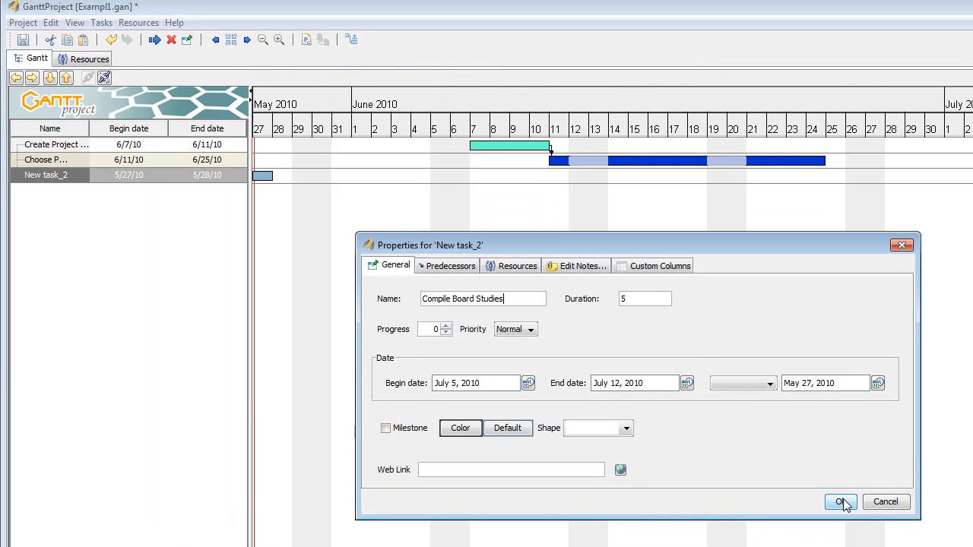
{"action": "left_click", "coordinate": [843, 501]}
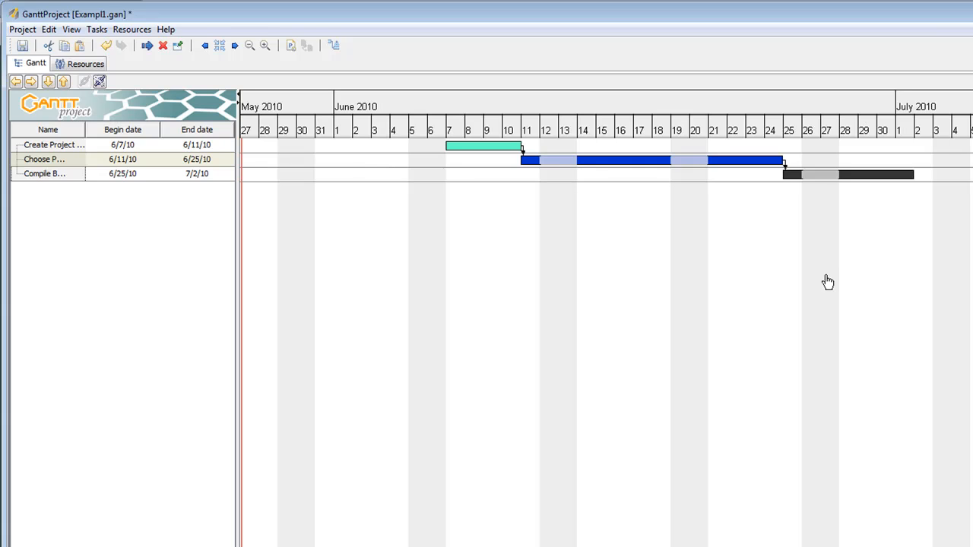
{"action": "mouse_move", "coordinate": [67, 243]}
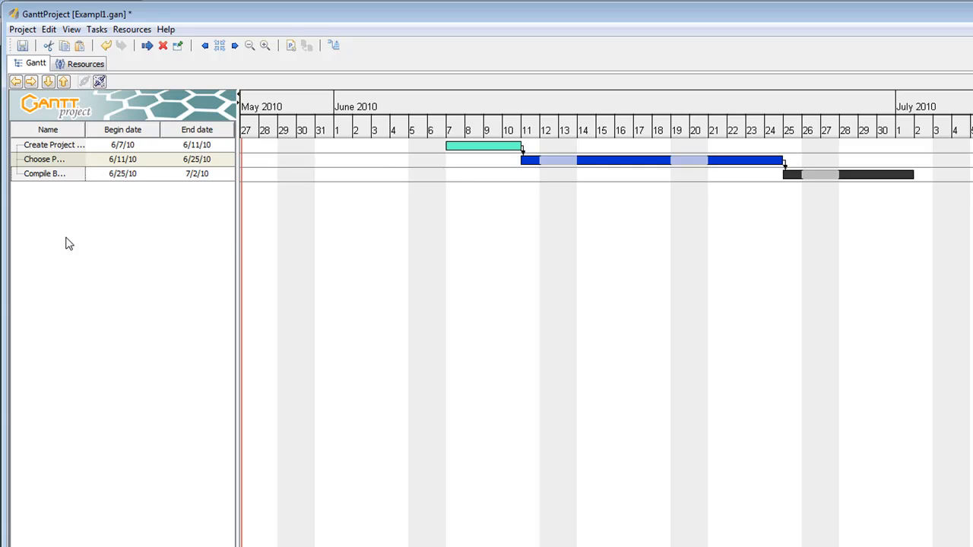
{"action": "mouse_move", "coordinate": [63, 216]}
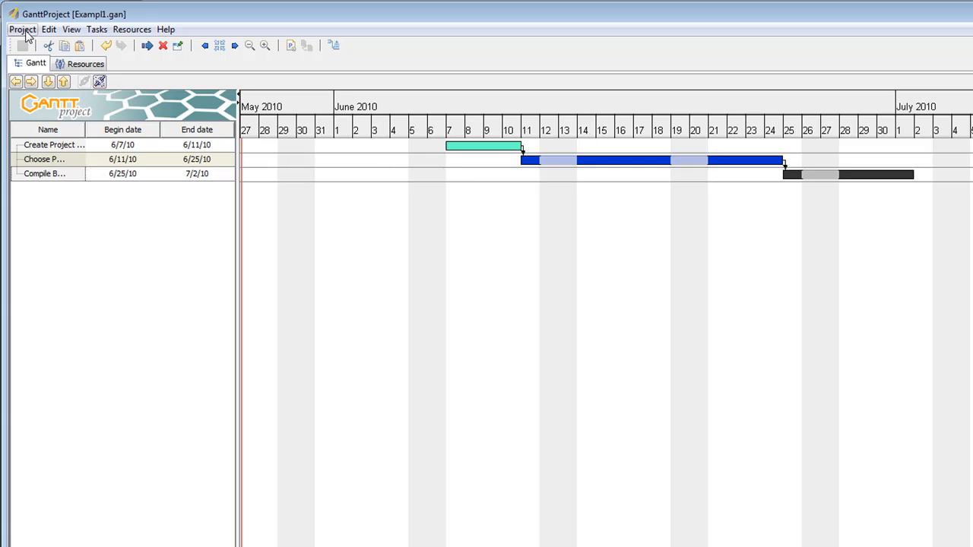
Show the Project menu with its save, export and print commands.
{"action": "left_click", "coordinate": [21, 30]}
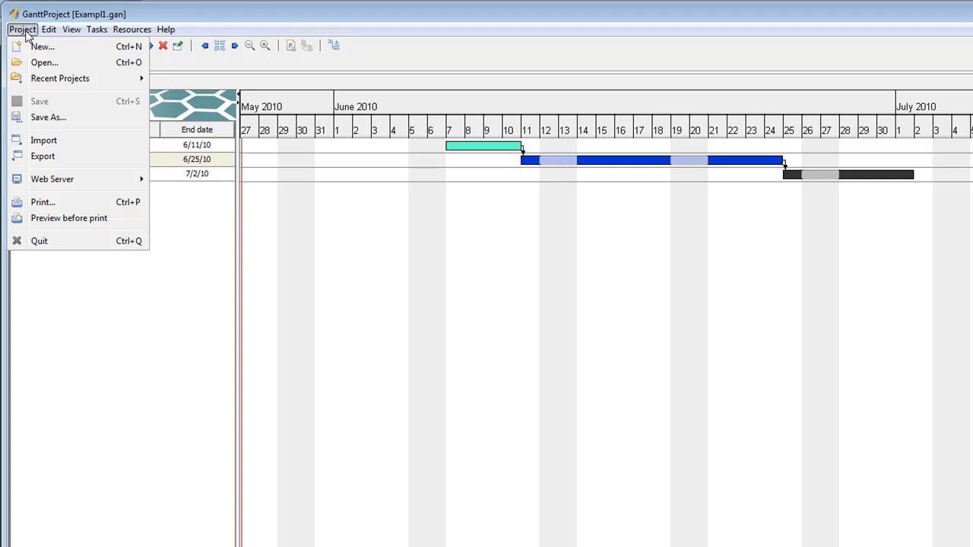
{"action": "mouse_move", "coordinate": [60, 162]}
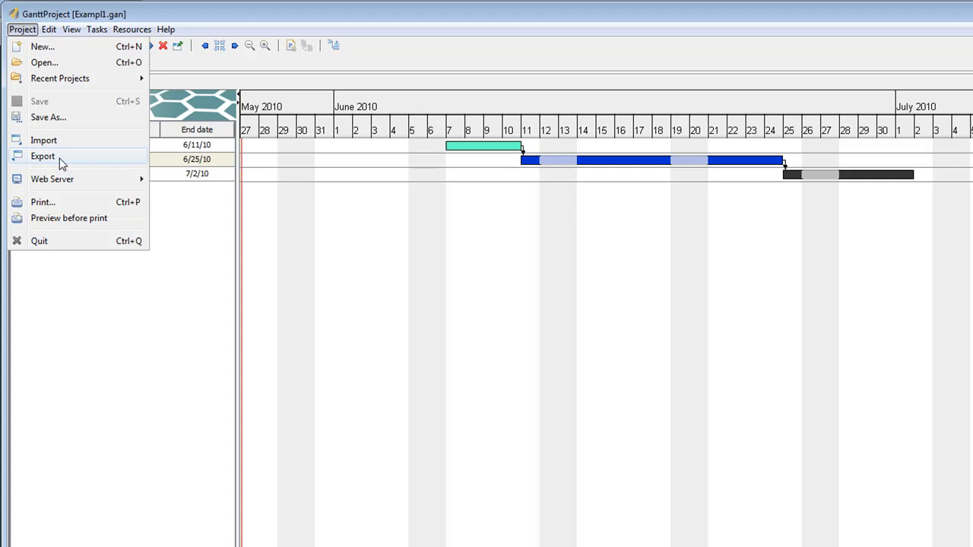
Start the export wizard with JPEG raster format and continue to the output-file step.
{"action": "left_click", "coordinate": [43, 155]}
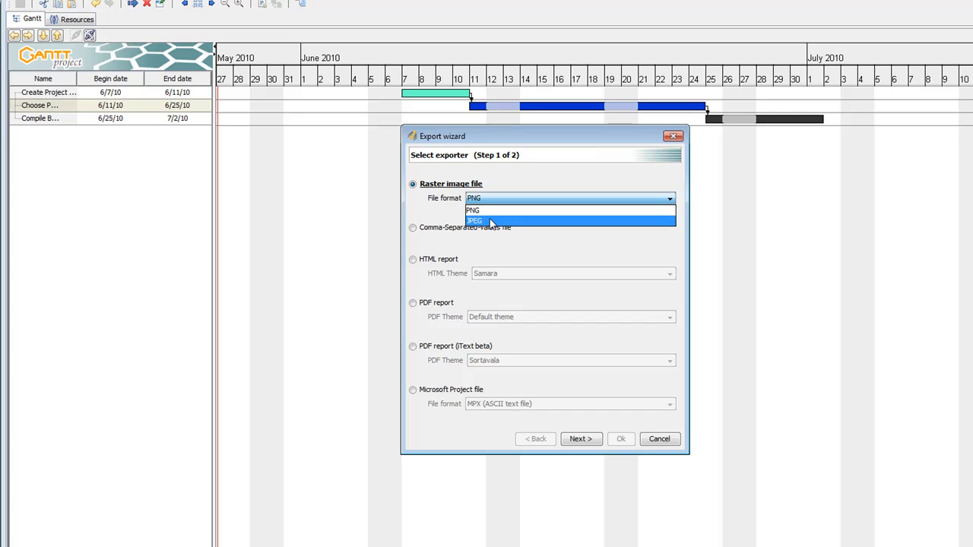
{"action": "left_click", "coordinate": [474, 221]}
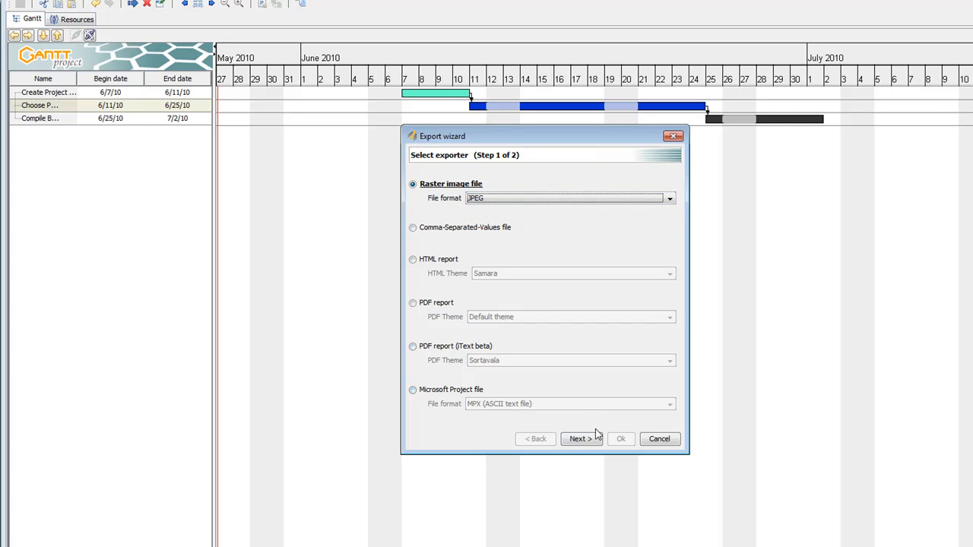
{"action": "left_click", "coordinate": [581, 438]}
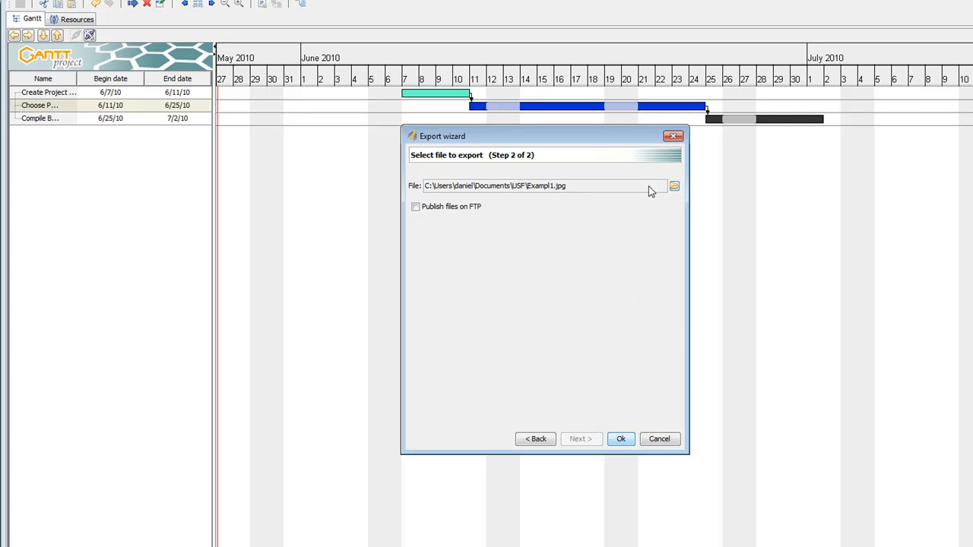
{"action": "mouse_move", "coordinate": [518, 191]}
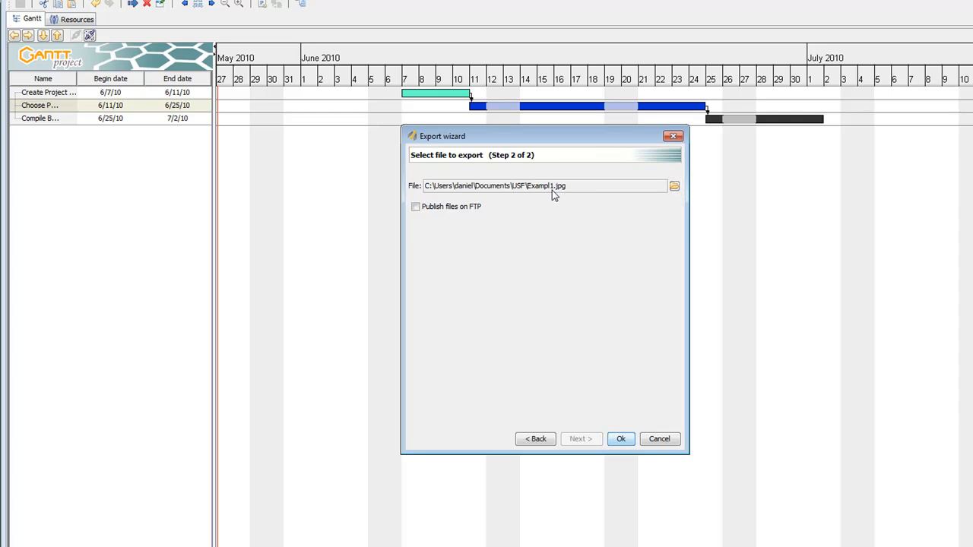
{"action": "mouse_move", "coordinate": [544, 192]}
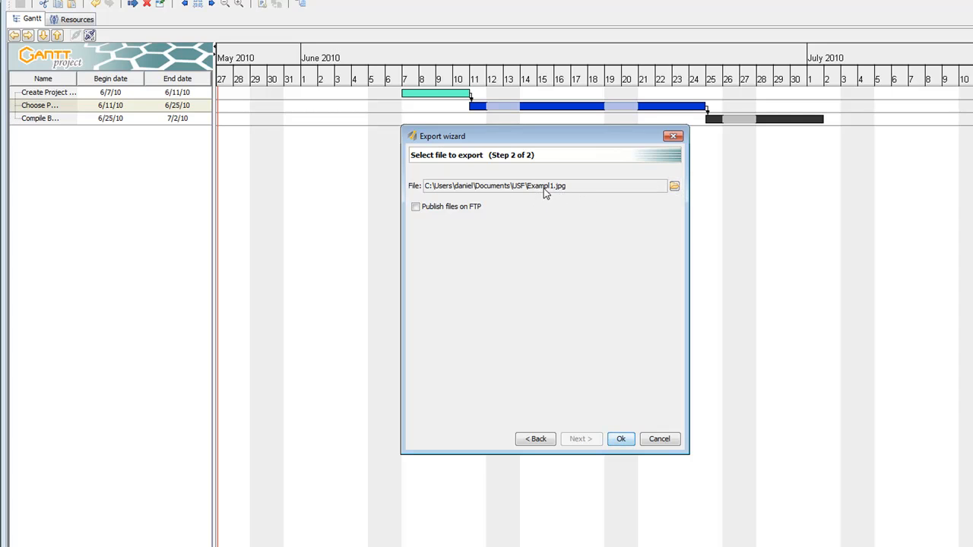
{"action": "mouse_move", "coordinate": [635, 416]}
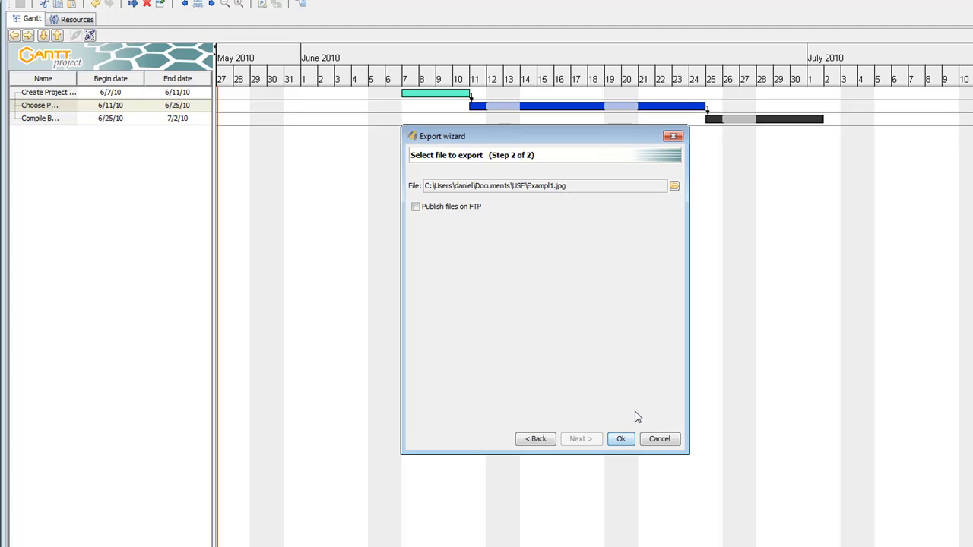
Run the export of the chart to Example1.jpg.
{"action": "left_click", "coordinate": [620, 438]}
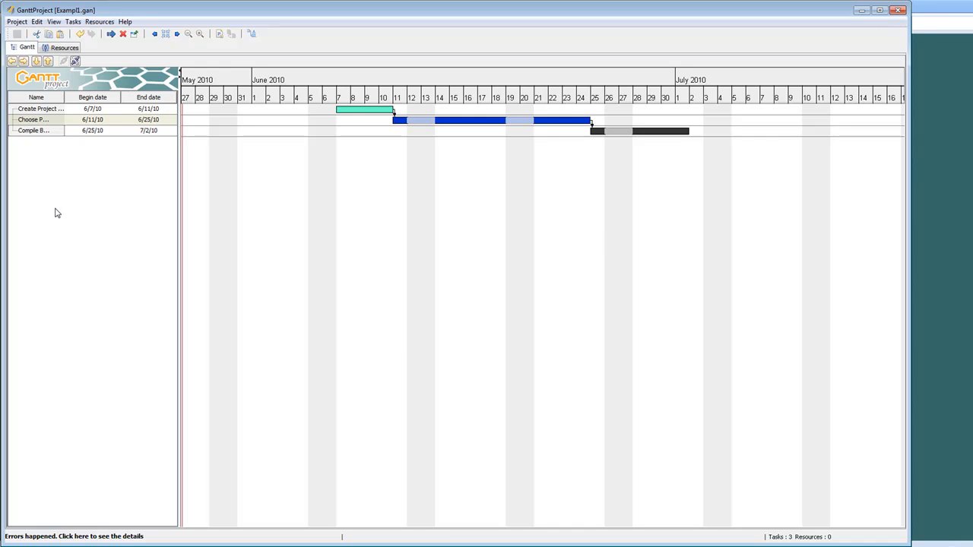
{"action": "mouse_move", "coordinate": [60, 206]}
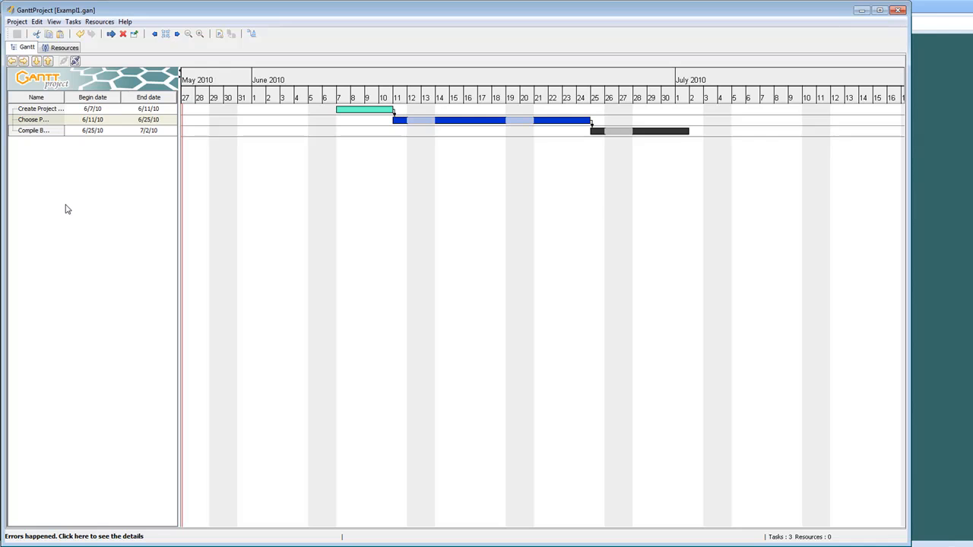
{"action": "mouse_move", "coordinate": [73, 206]}
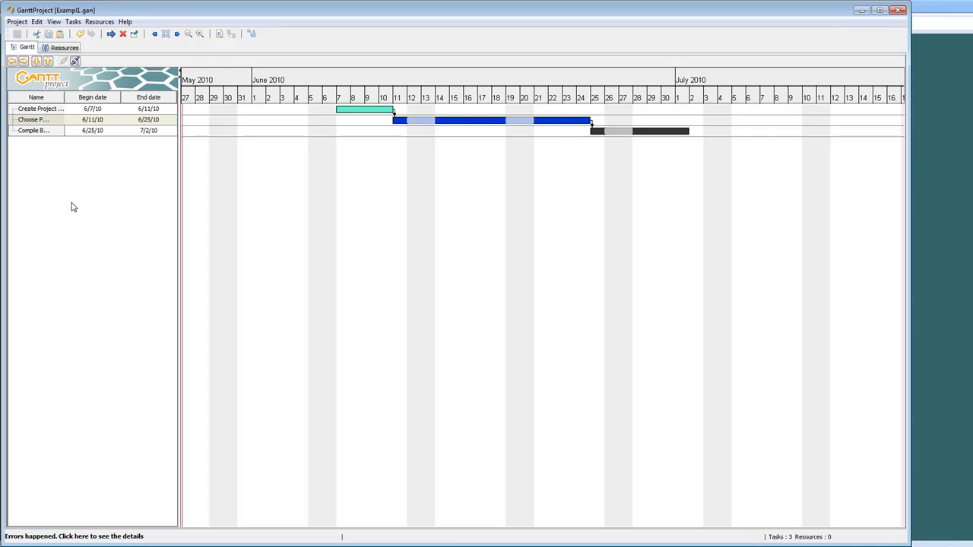